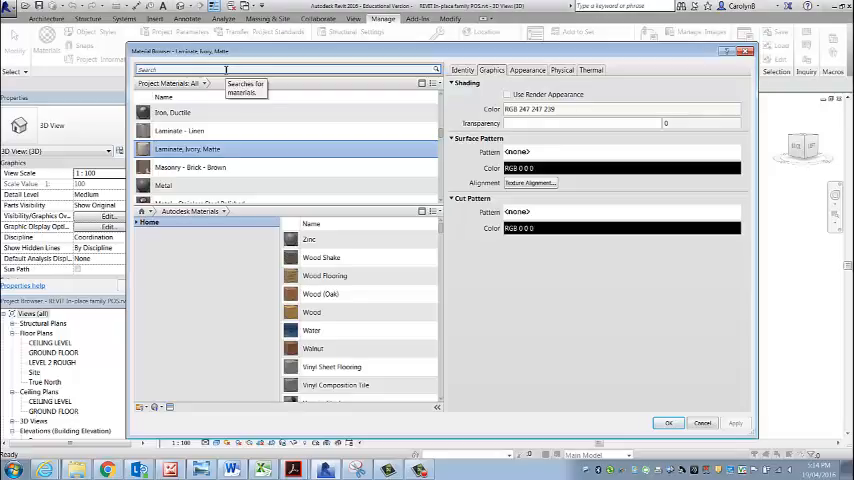
pyautogui.moveTo(324, 276)
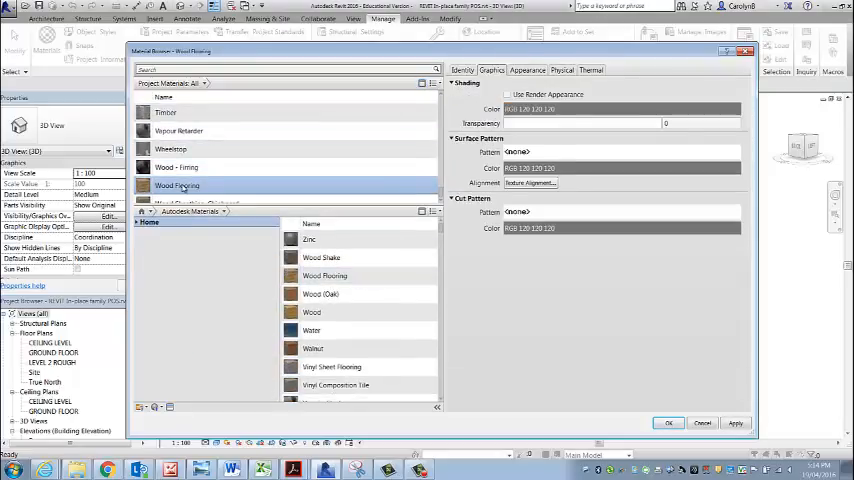
# Rename the duplicated Wood Flooring material to 'Timber panels' in its Identity information.
pyautogui.click(462, 70)
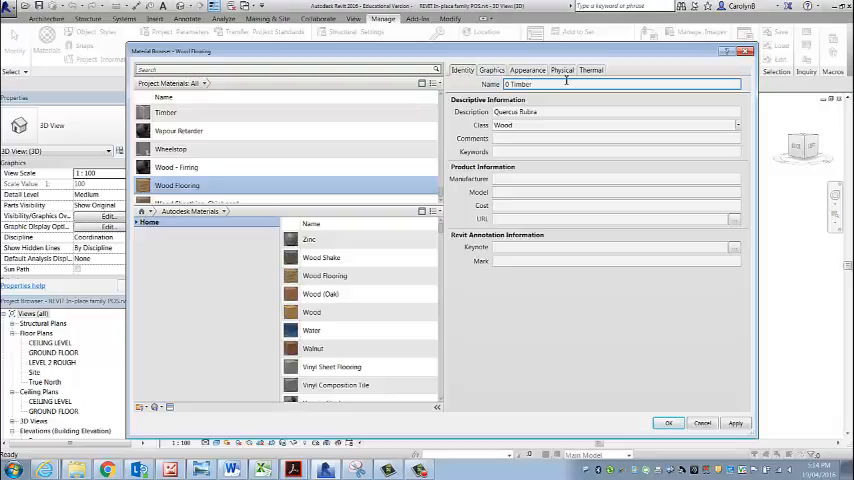
pyautogui.write('panels')
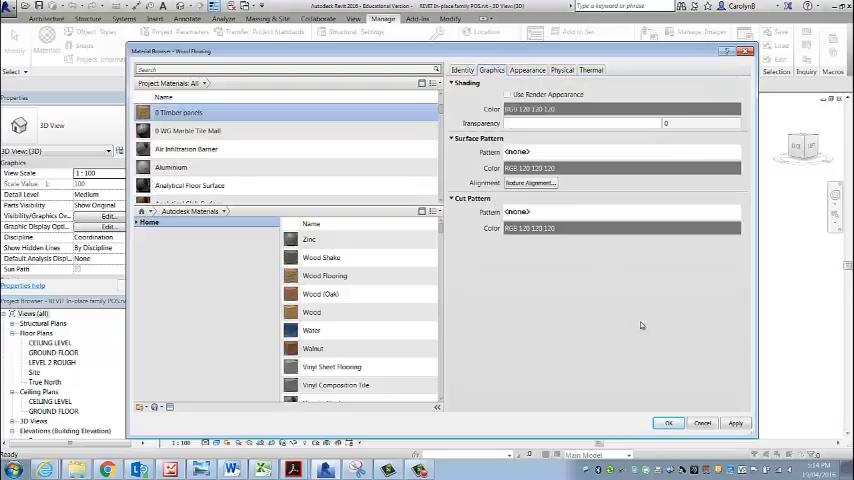
# Scroll the PDF to the reference page listing the rendering materials to create.
pyautogui.scroll(-3)
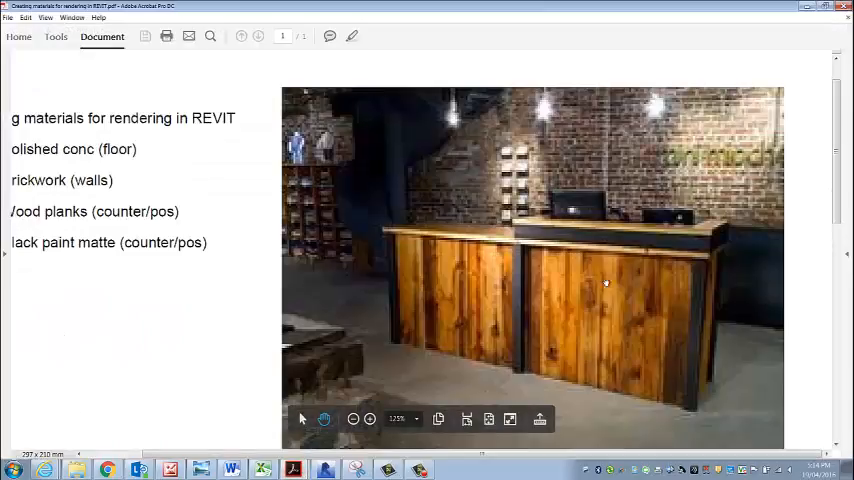
pyautogui.moveTo(590, 380)
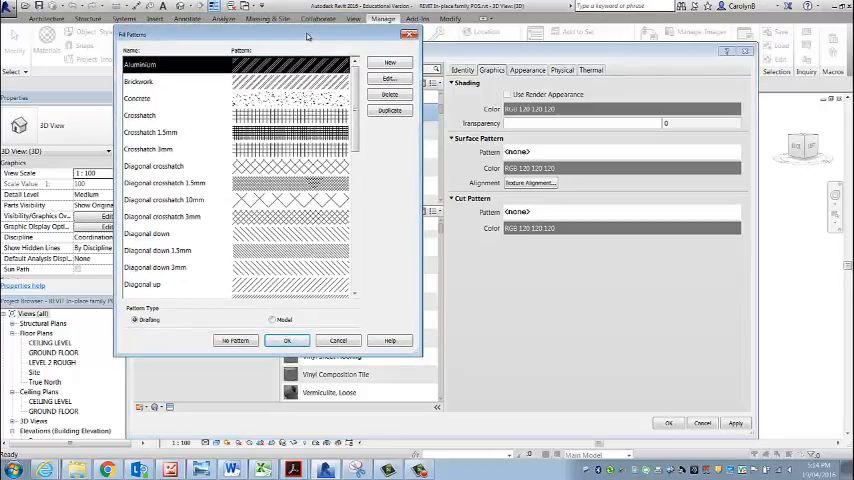
# Define a new vertical parallel-line model fill pattern and assign it as the surface pattern.
pyautogui.click(272, 320)
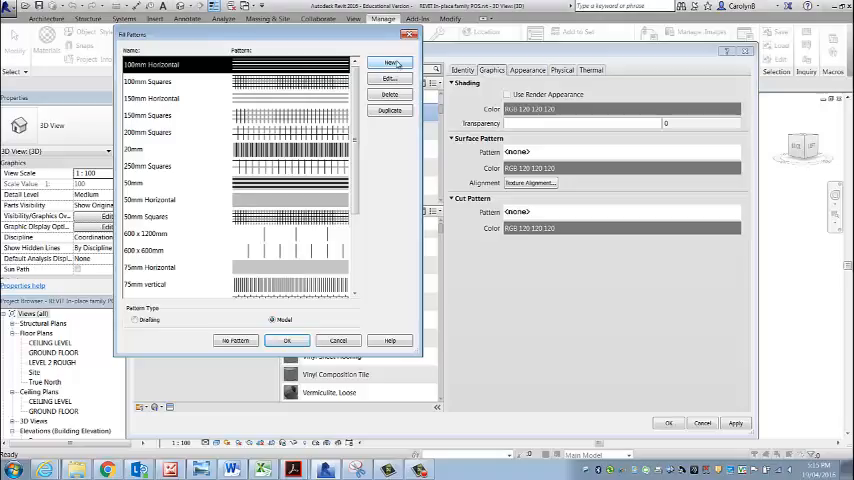
pyautogui.click(388, 64)
pyautogui.write('120 vertical')
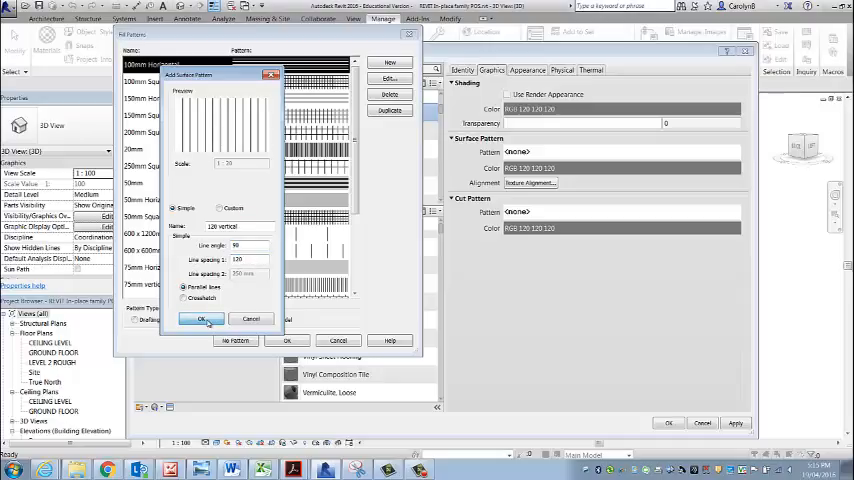
pyautogui.click(204, 320)
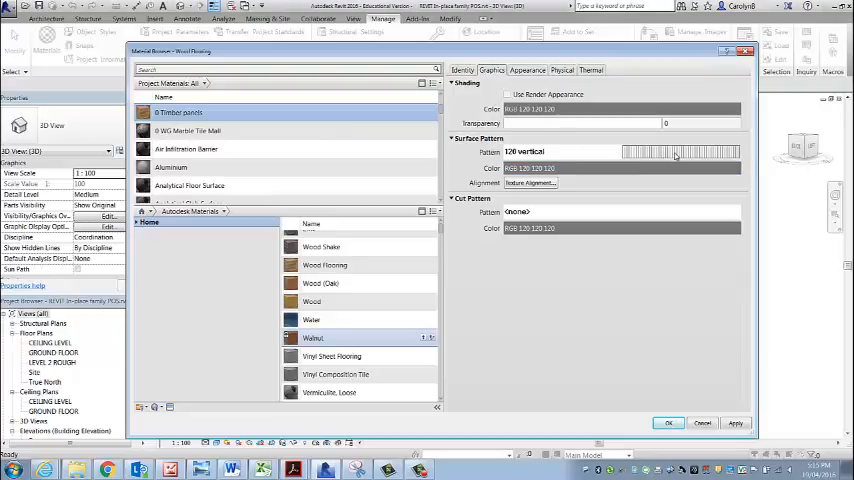
pyautogui.click(528, 70)
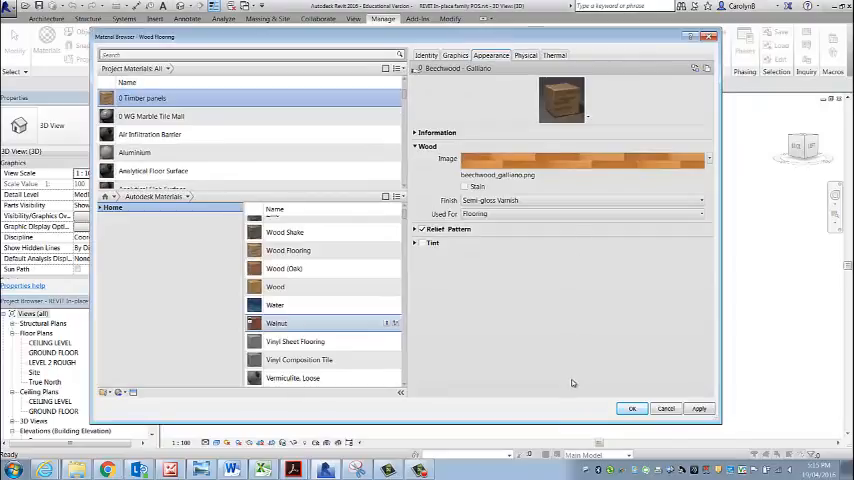
# Enlarge the rendered preview swatch of the Timber panels wood appearance.
pyautogui.click(284, 268)
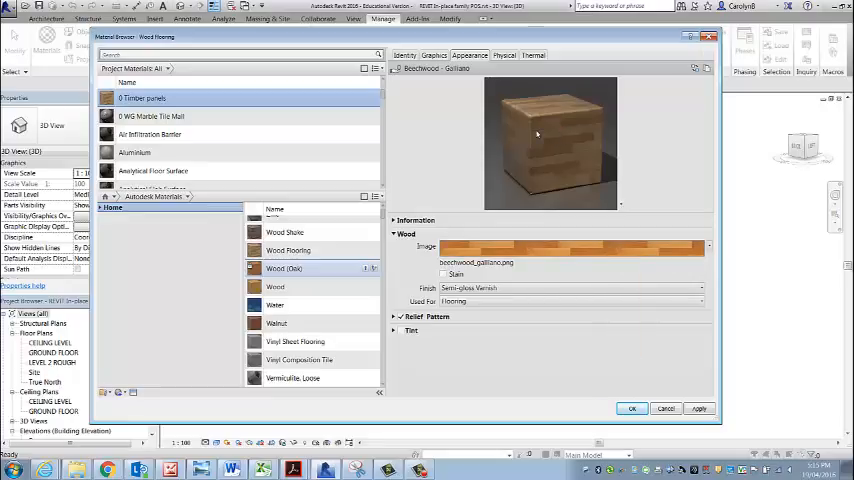
pyautogui.moveTo(548, 202)
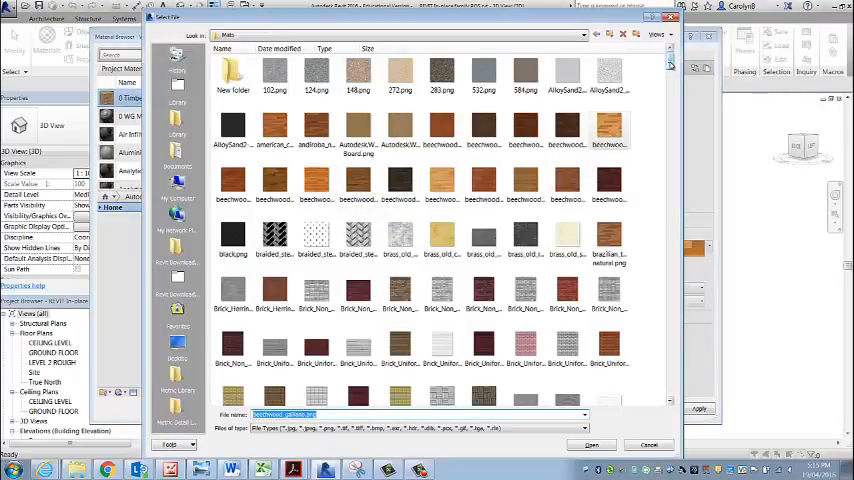
# Navigate from Revit Download Library 2013 into the MAPS > WOOD texture folder.
pyautogui.click(584, 36)
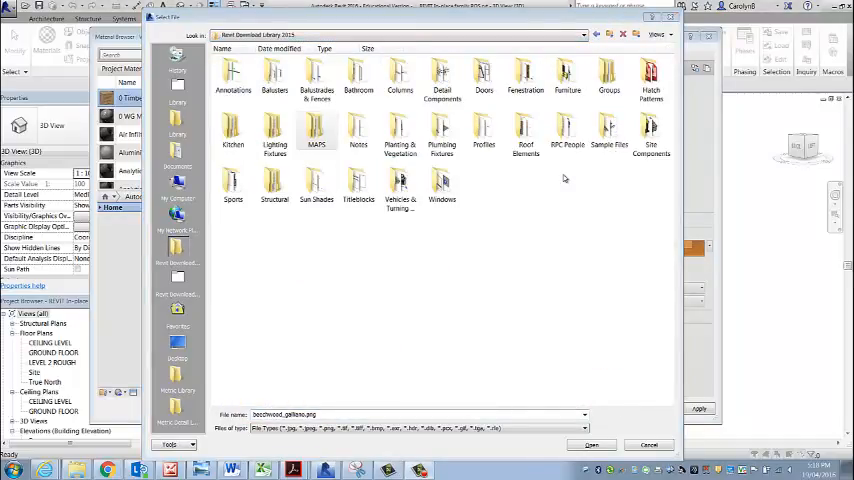
pyautogui.click(316, 128)
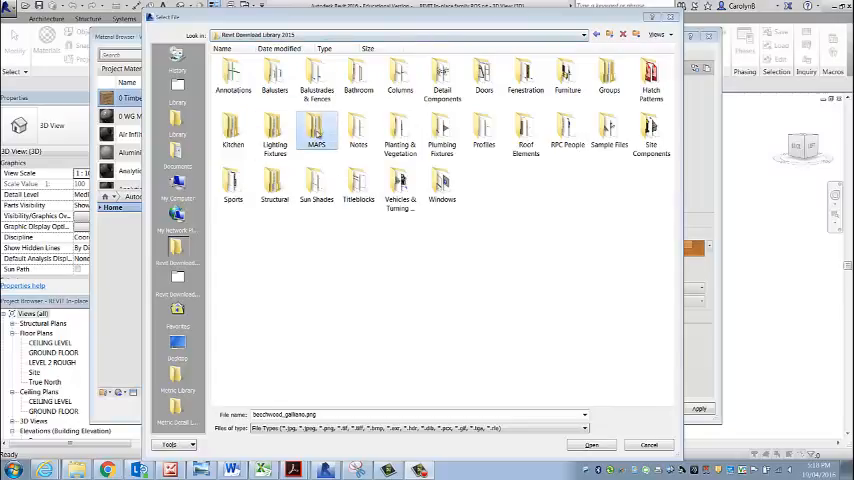
pyautogui.doubleClick(316, 132)
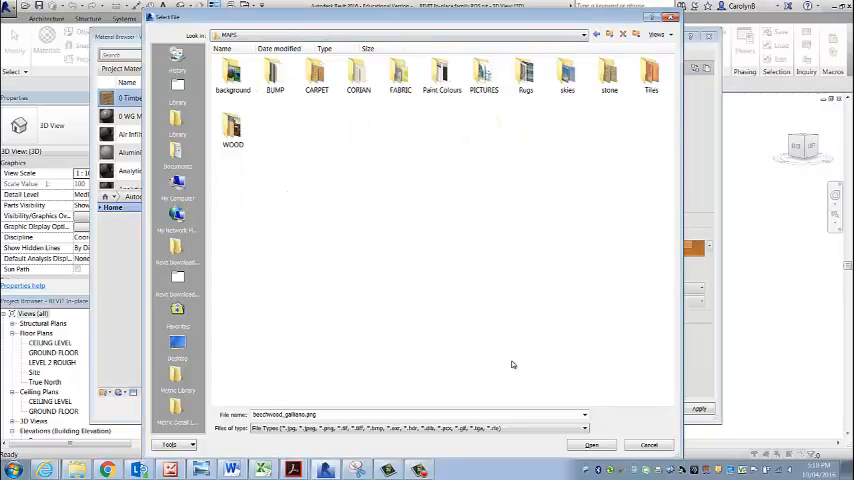
pyautogui.moveTo(532, 336)
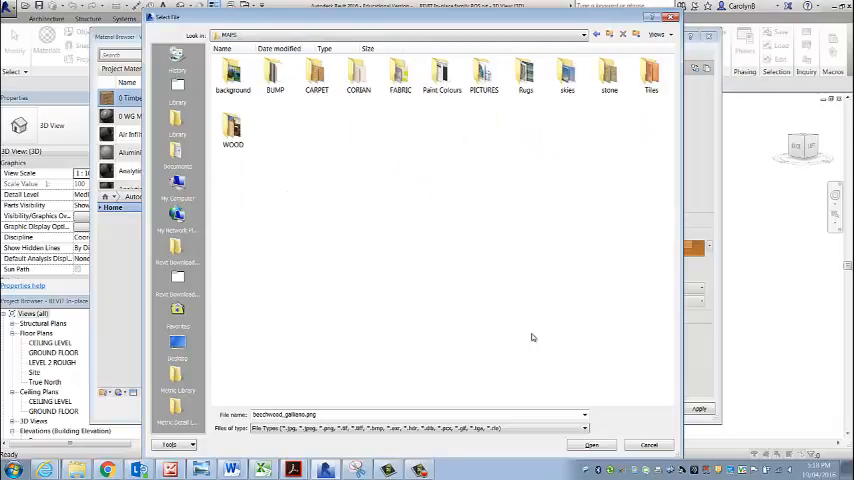
pyautogui.click(232, 130)
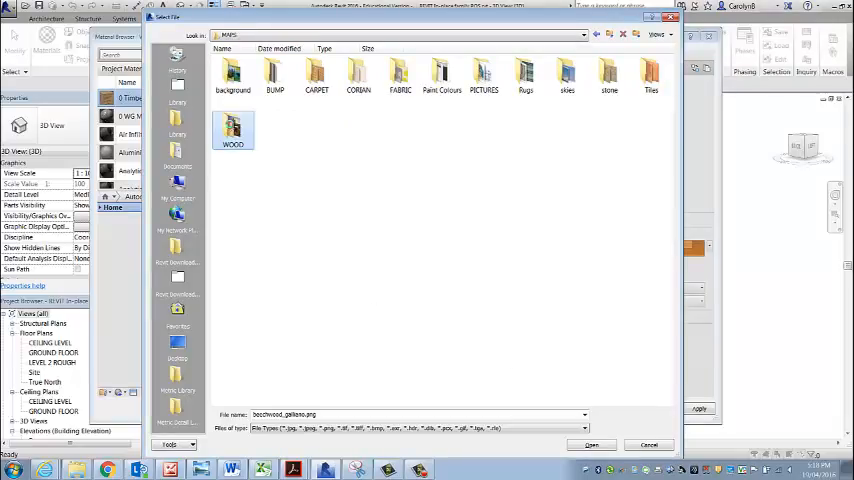
pyautogui.doubleClick(232, 130)
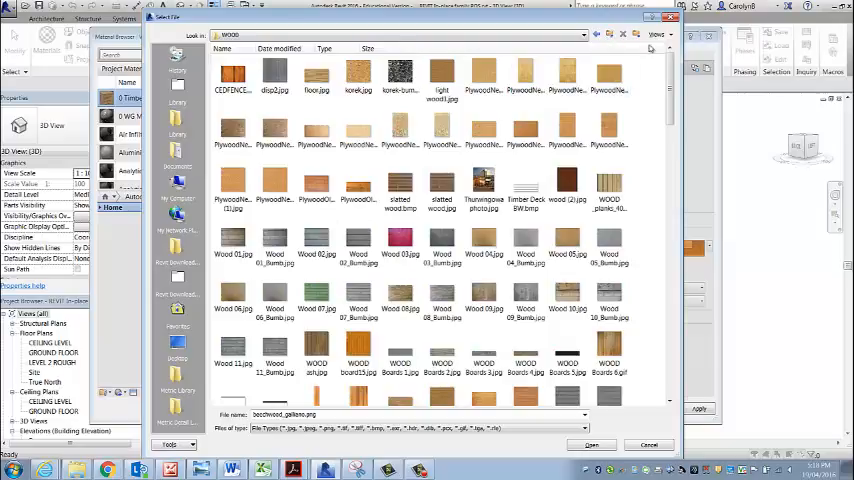
pyautogui.click(656, 34)
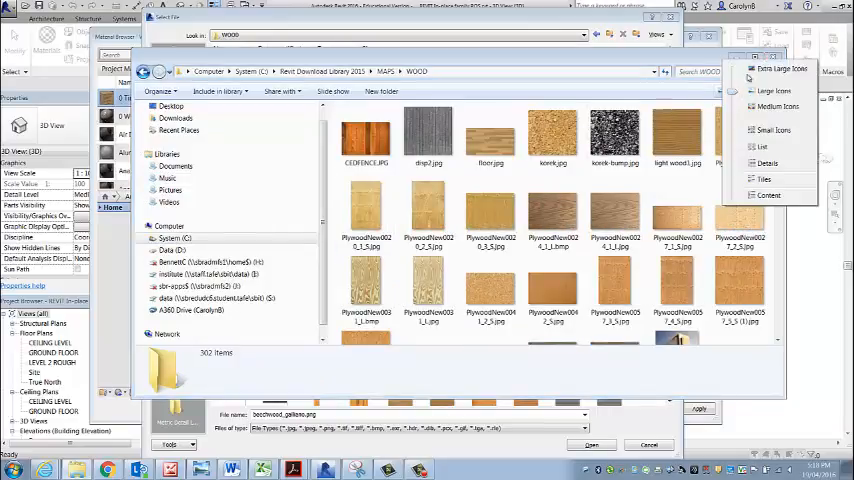
# Show the WOOD folder as extra large thumbnails and start browsing the textures.
pyautogui.click(784, 68)
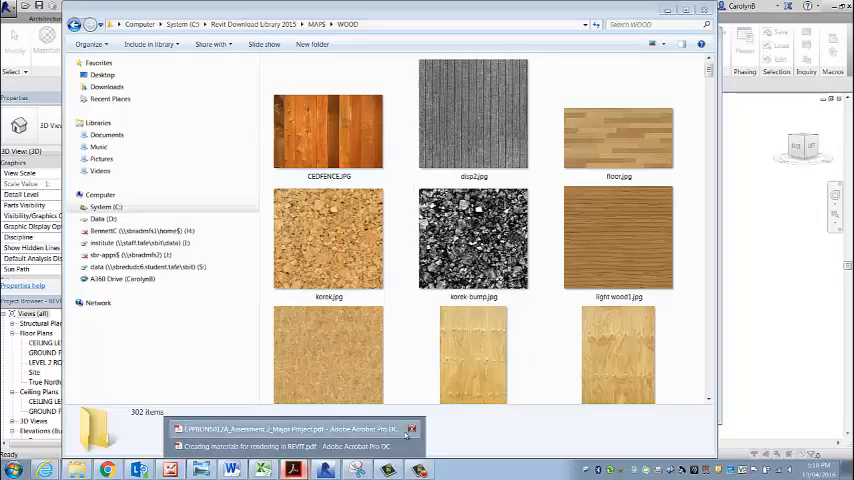
pyautogui.click(280, 446)
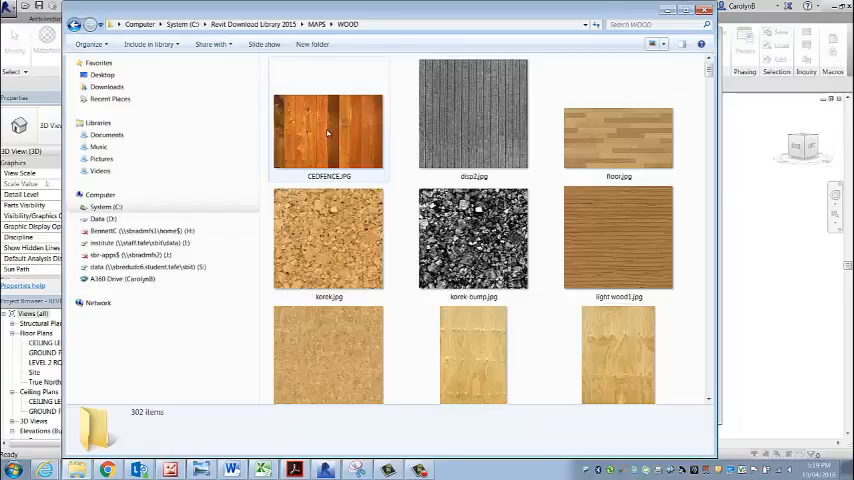
pyautogui.moveTo(324, 136)
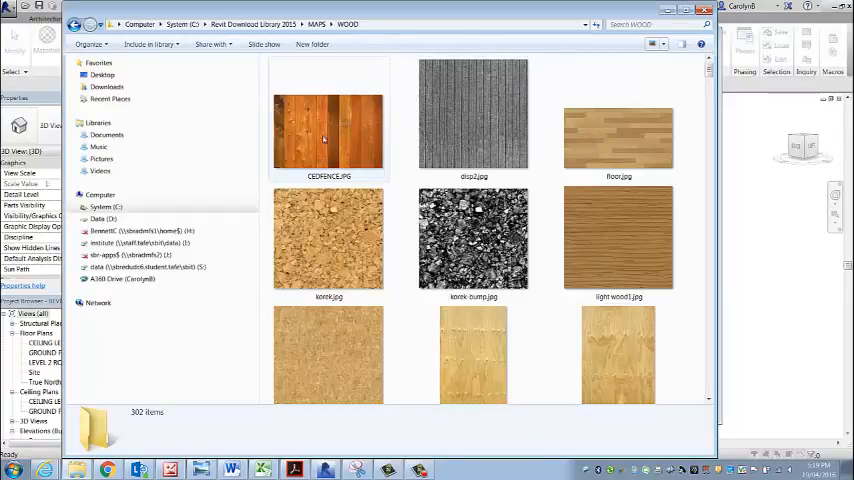
pyautogui.scroll(-3)
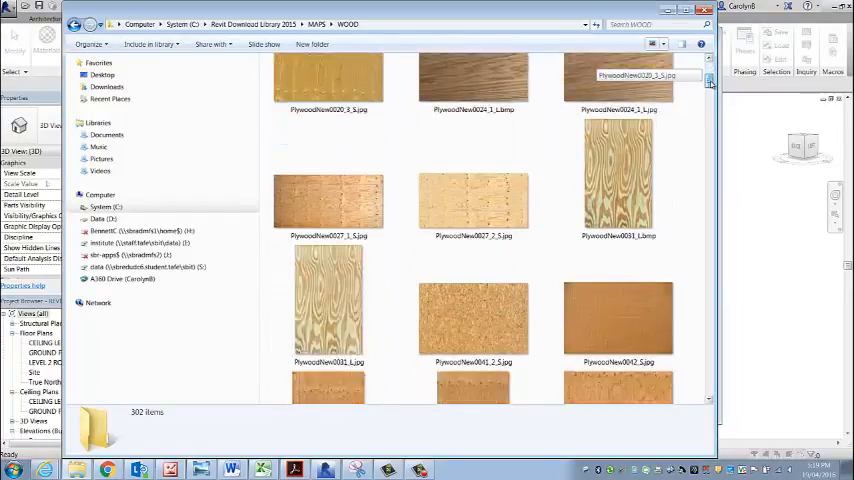
pyautogui.scroll(-3)
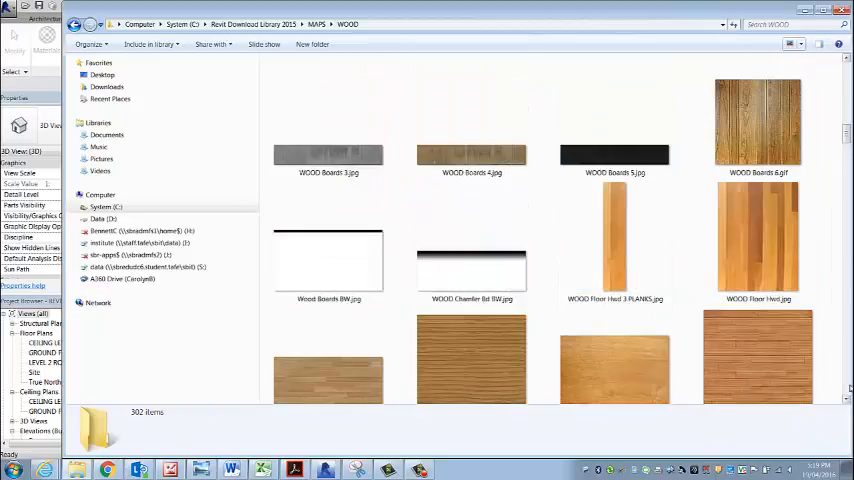
pyautogui.scroll(-3)
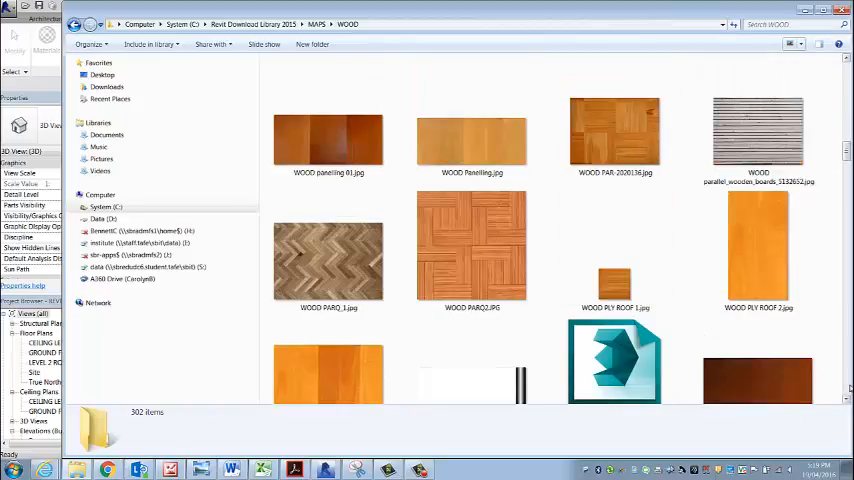
pyautogui.click(328, 140)
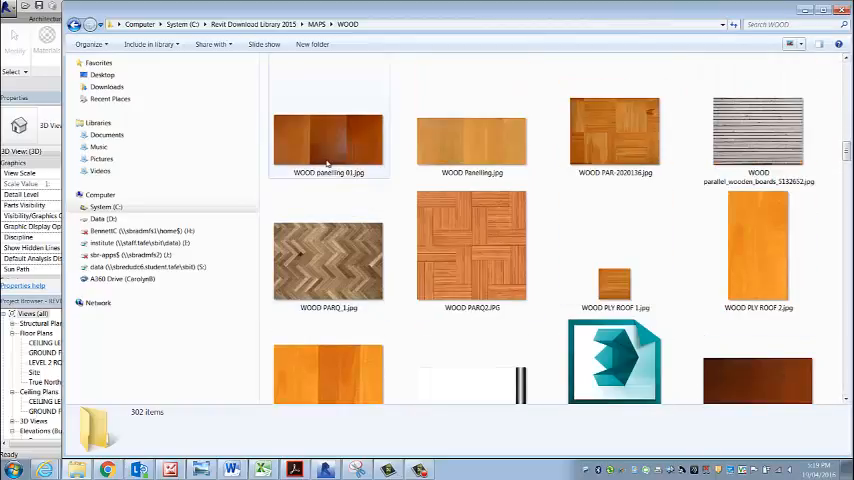
pyautogui.moveTo(328, 160)
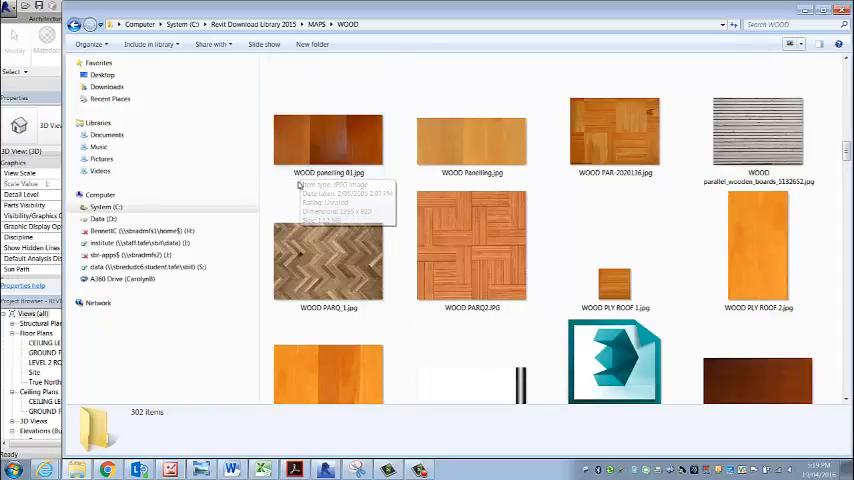
pyautogui.moveTo(824, 388)
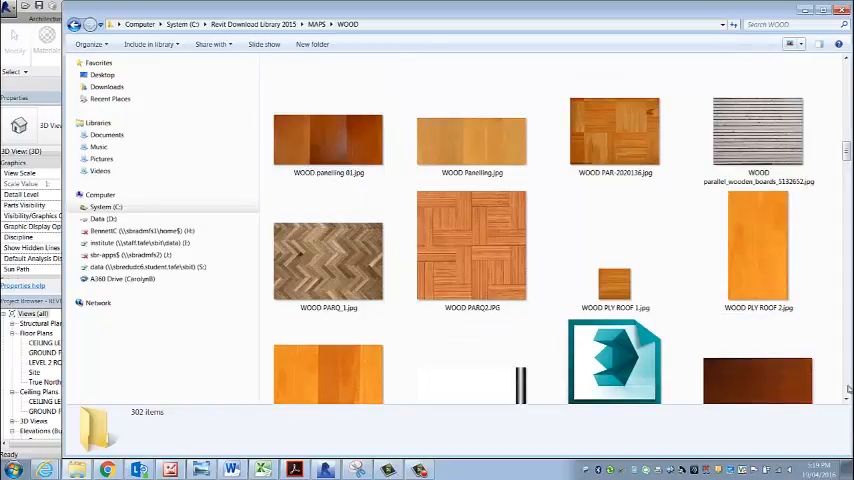
# Scroll through the thumbnails to the wood panel images near the end of the folder.
pyautogui.scroll(-3)
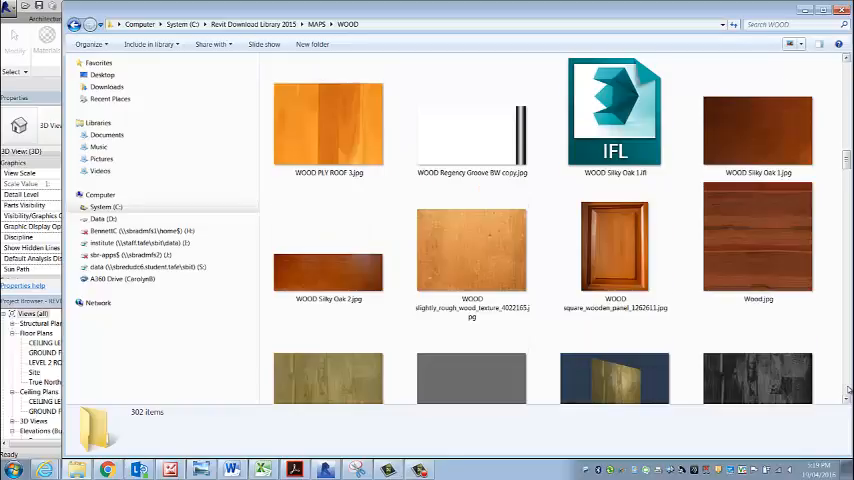
pyautogui.scroll(-3)
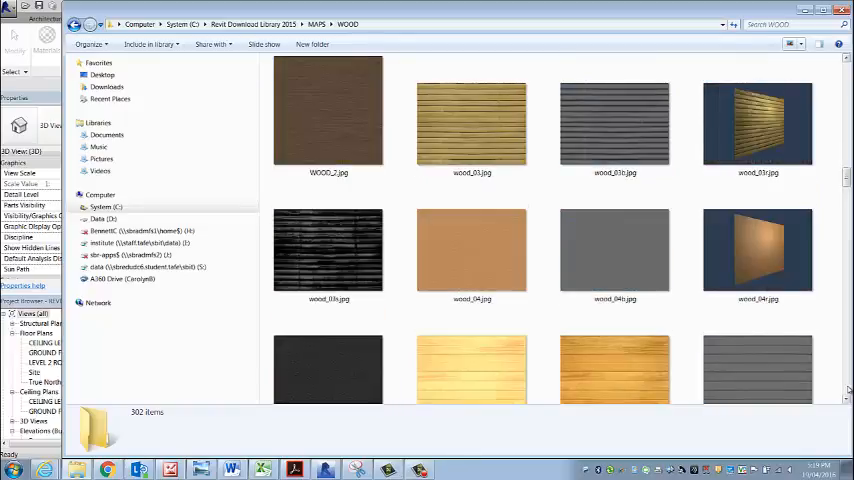
pyautogui.scroll(-3)
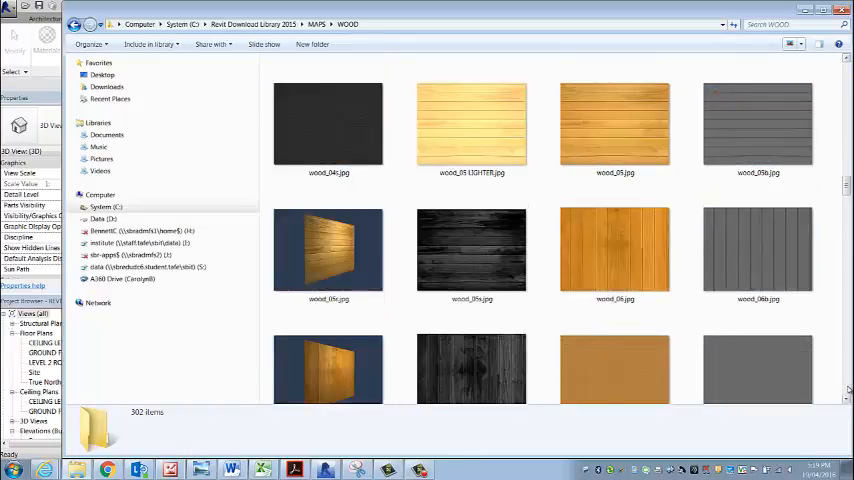
pyautogui.scroll(-3)
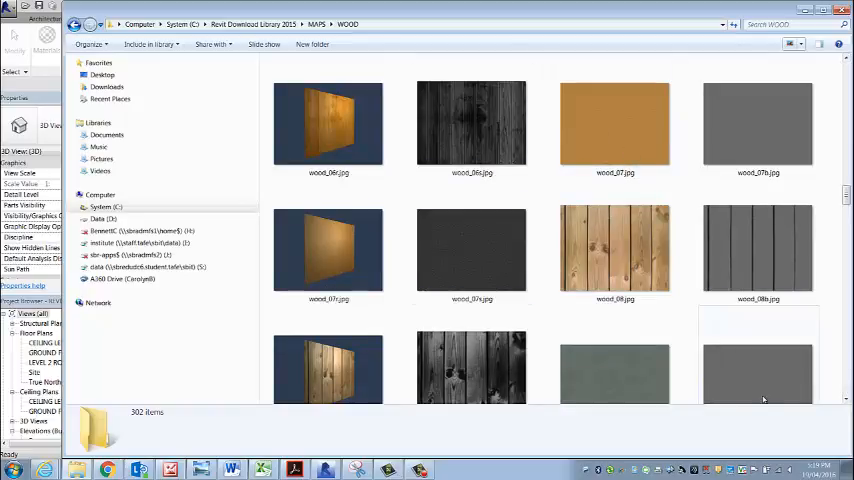
pyautogui.scroll(-3)
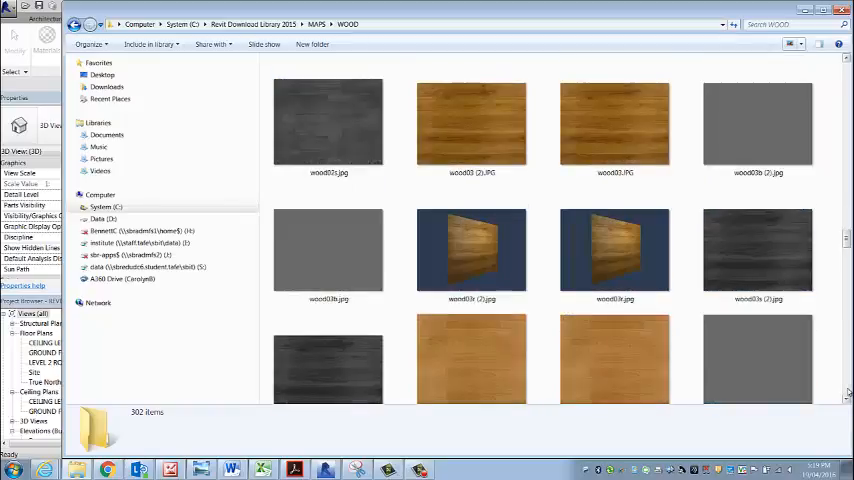
pyautogui.scroll(-3)
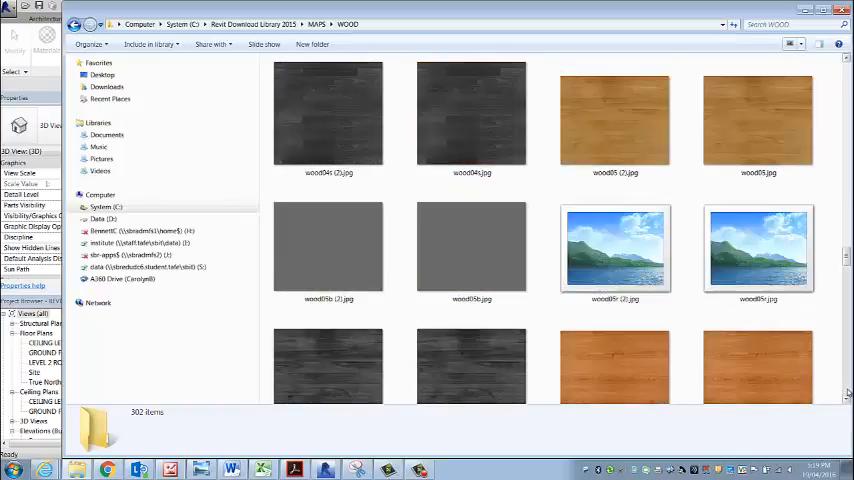
pyautogui.scroll(-3)
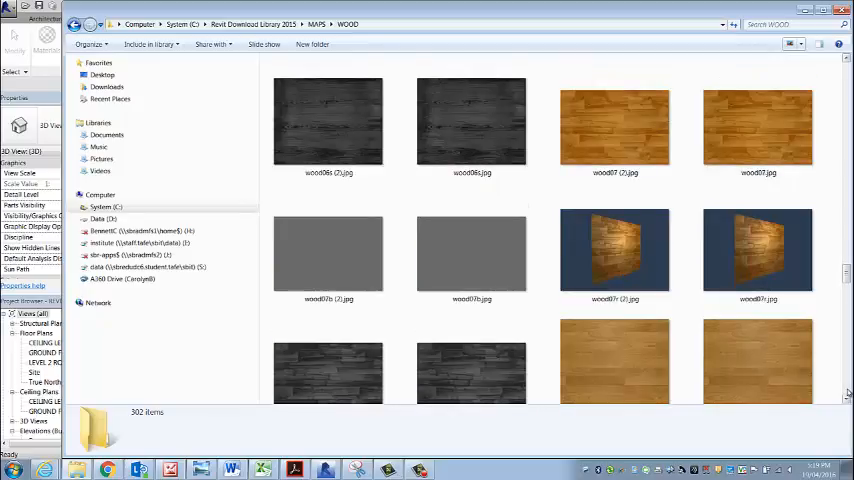
pyautogui.scroll(-3)
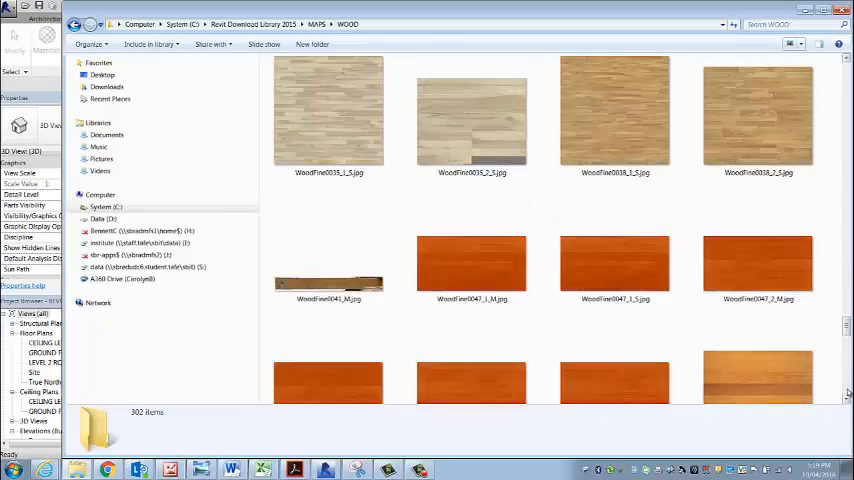
pyautogui.scroll(-3)
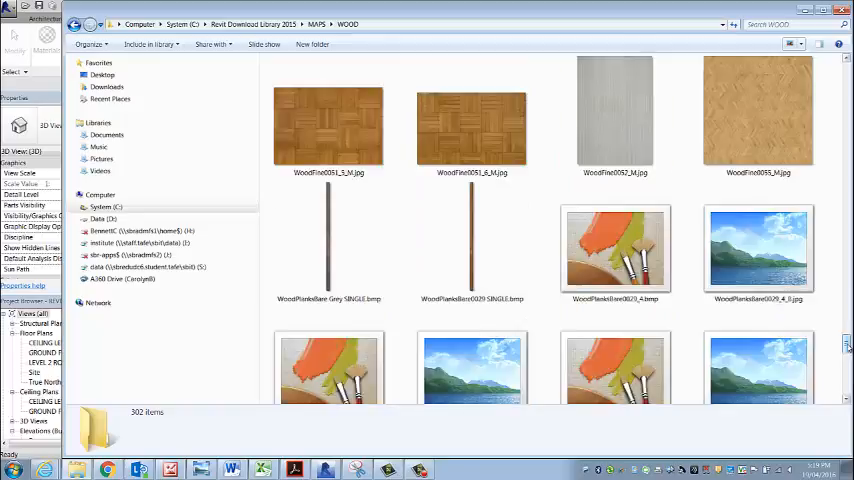
pyautogui.scroll(-3)
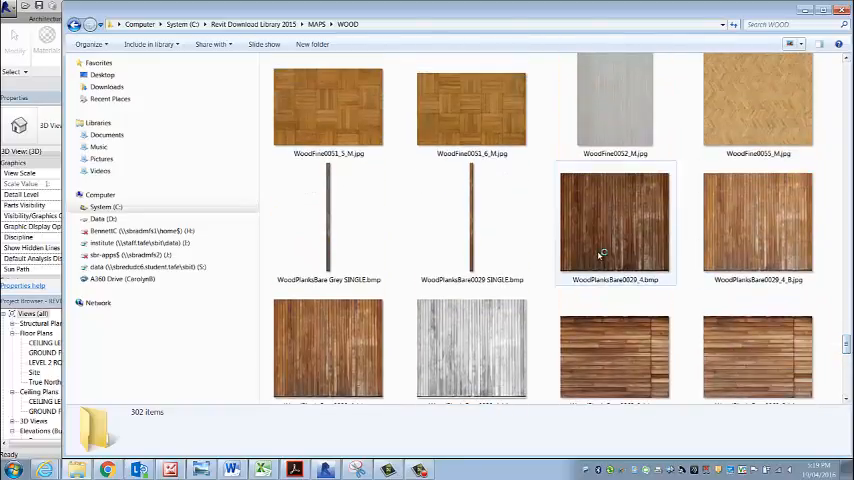
pyautogui.moveTo(616, 236)
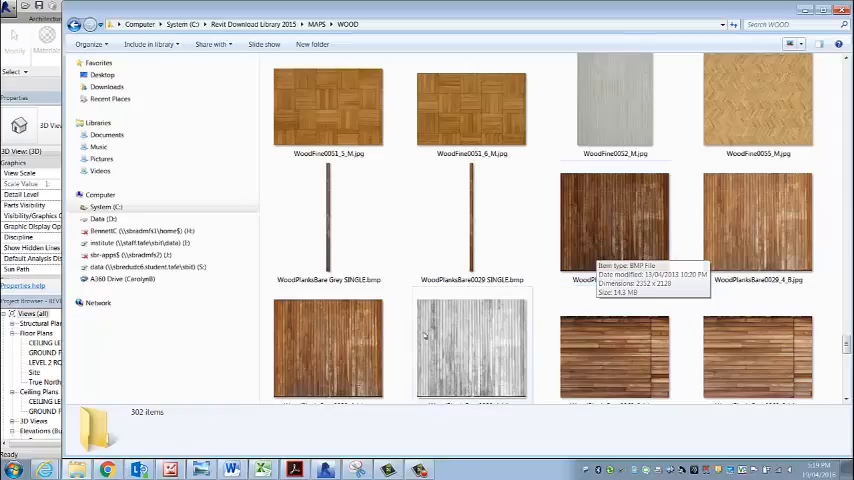
pyautogui.moveTo(324, 350)
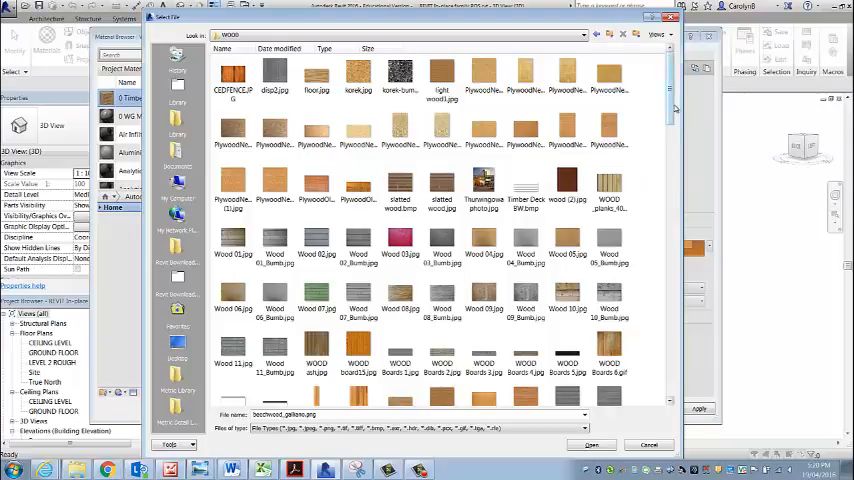
# Replace the material's image with the WoodPlanksBare texture and select its Sample Size width for editing.
pyautogui.scroll(-3)
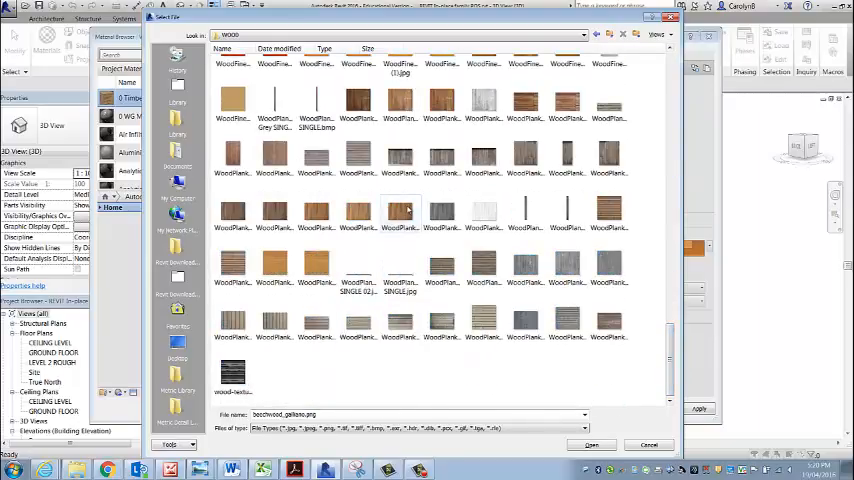
pyautogui.moveTo(524, 104)
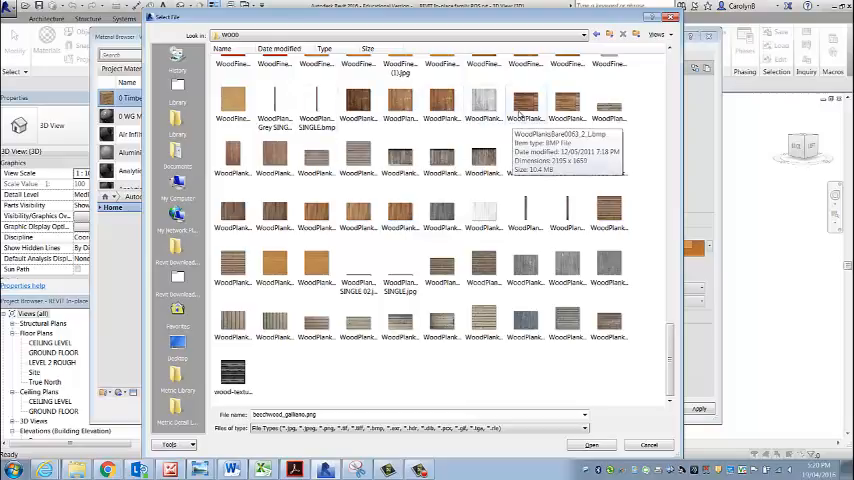
pyautogui.moveTo(360, 100)
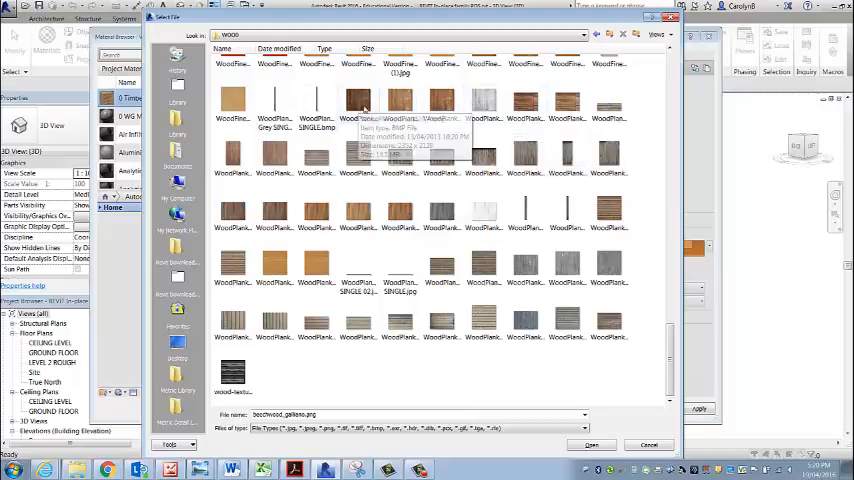
pyautogui.moveTo(400, 104)
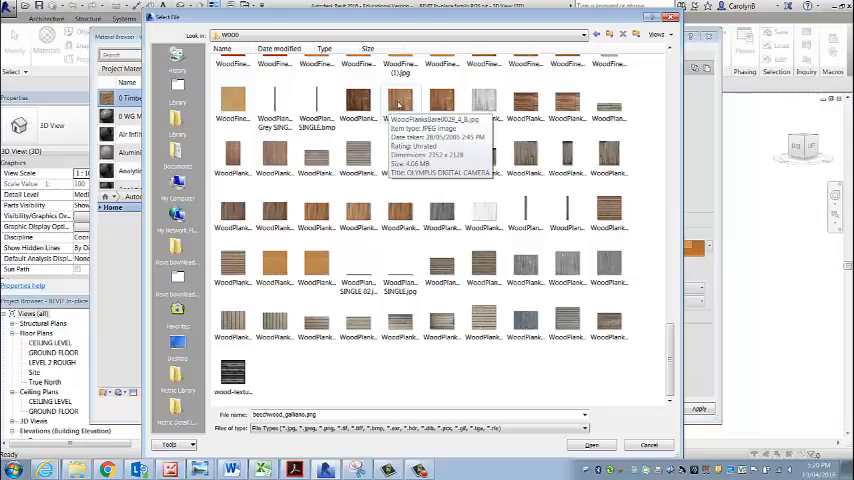
pyautogui.click(592, 444)
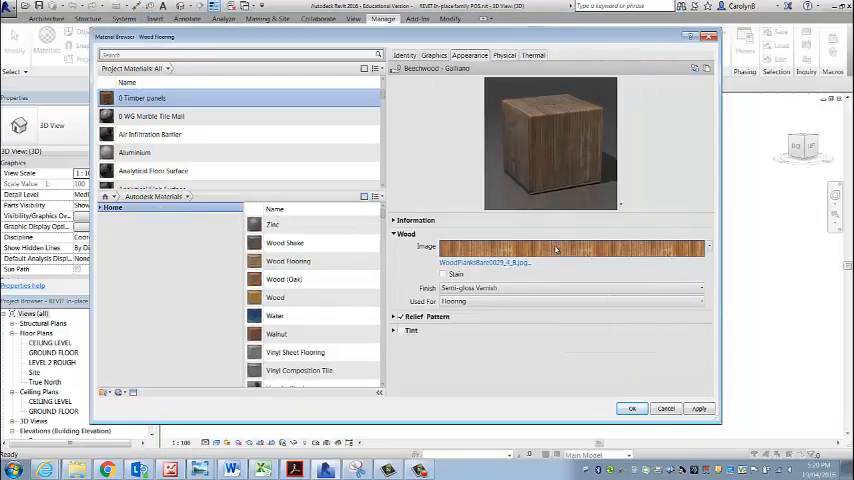
pyautogui.click(570, 248)
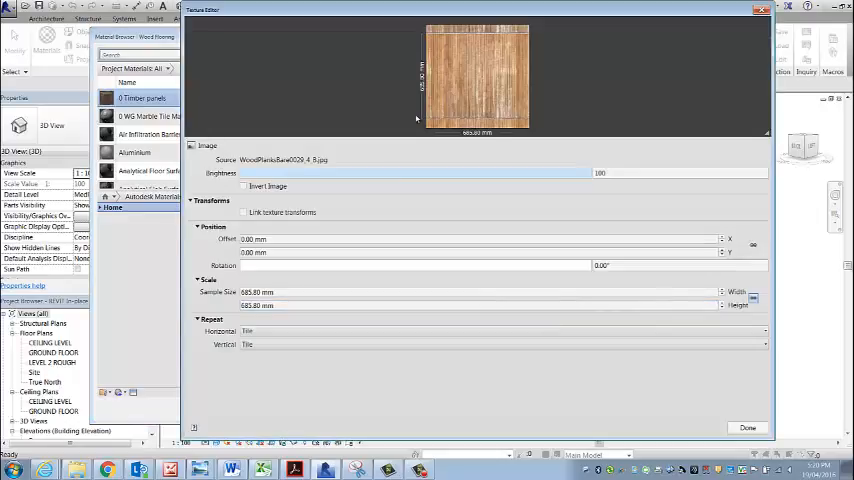
pyautogui.moveTo(520, 120)
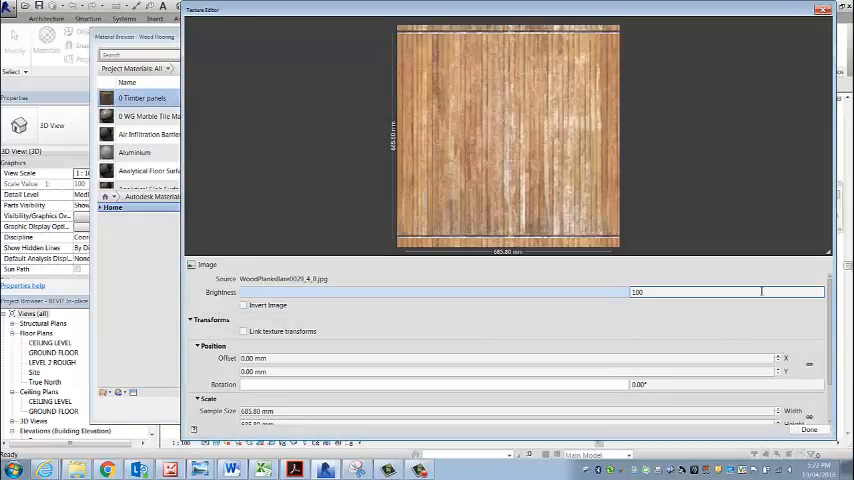
pyautogui.moveTo(578, 142)
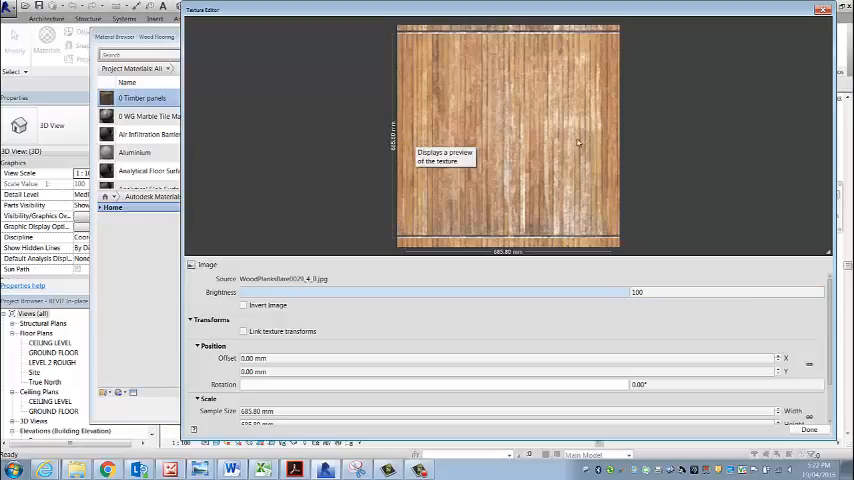
pyautogui.moveTo(604, 138)
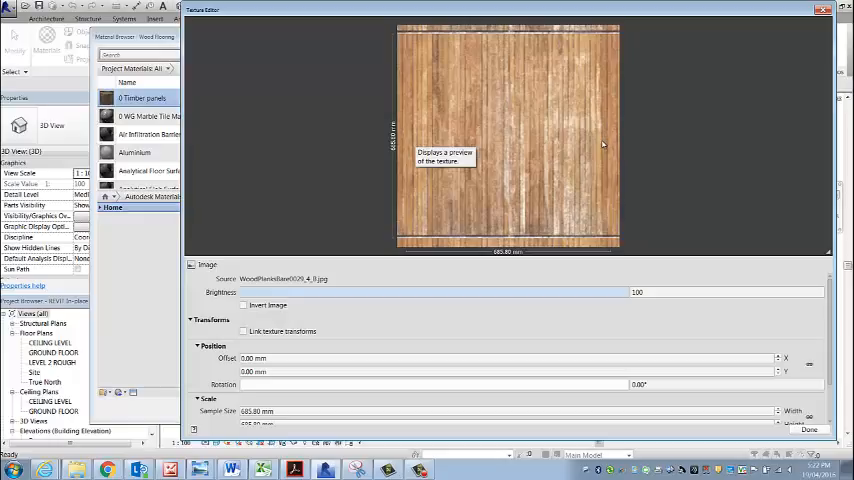
pyautogui.moveTo(688, 250)
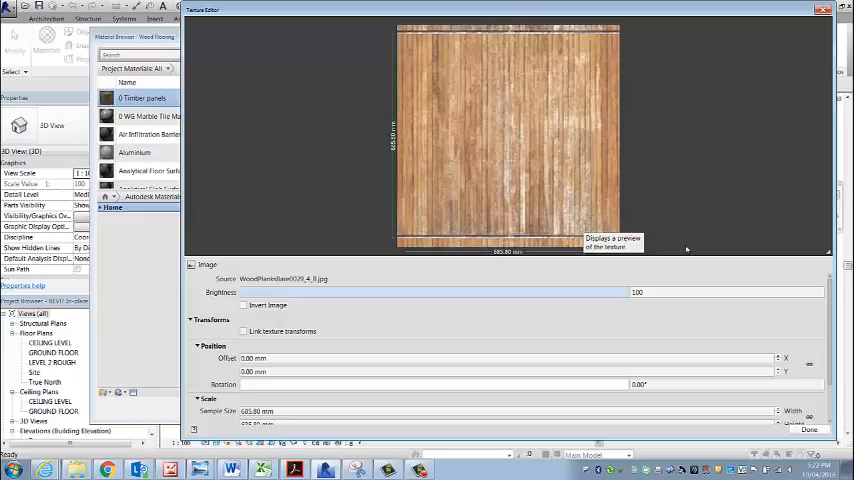
pyautogui.scroll(-3)
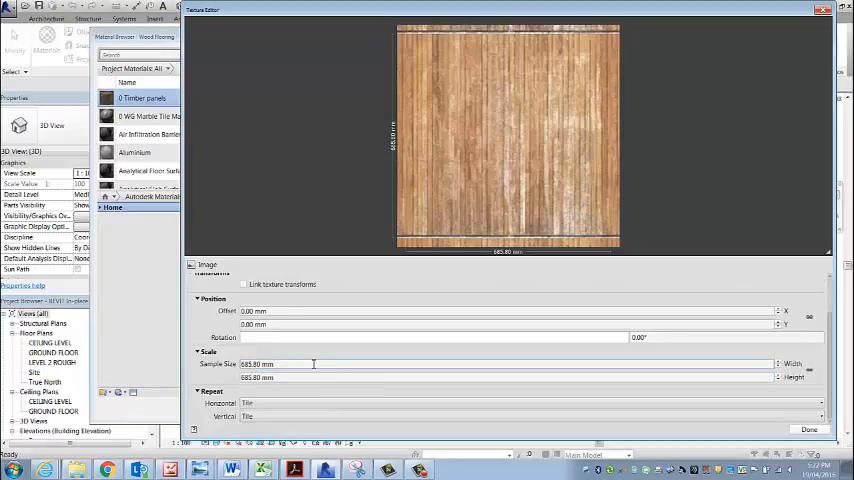
pyautogui.tripleClick(270, 364)
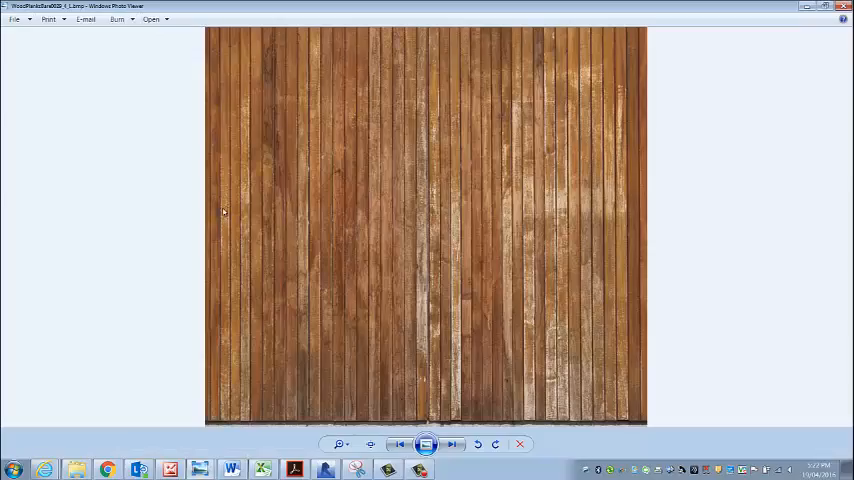
pyautogui.moveTo(640, 258)
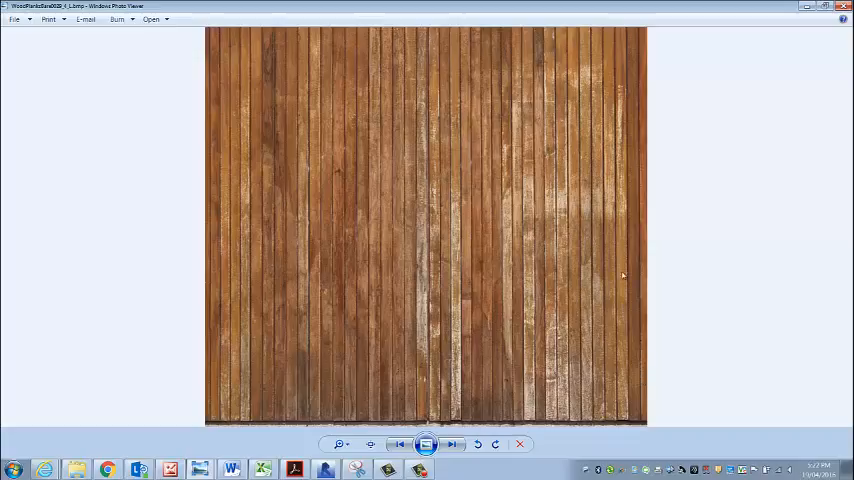
pyautogui.moveTo(472, 258)
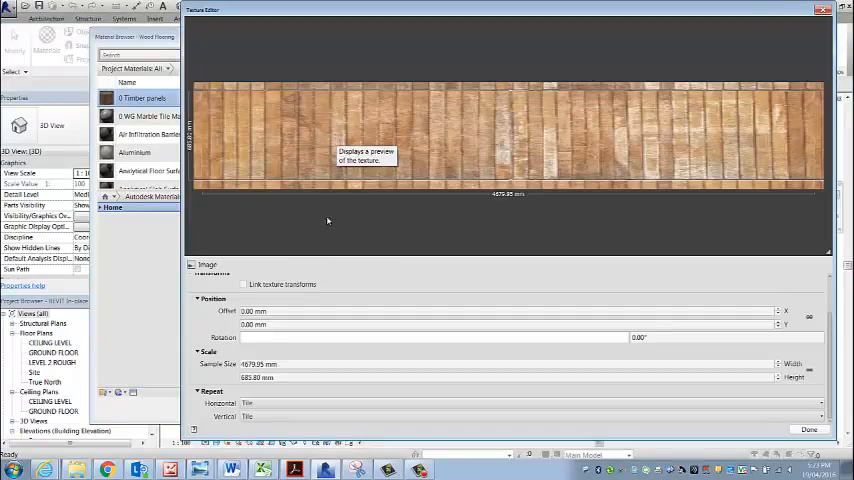
pyautogui.moveTo(296, 348)
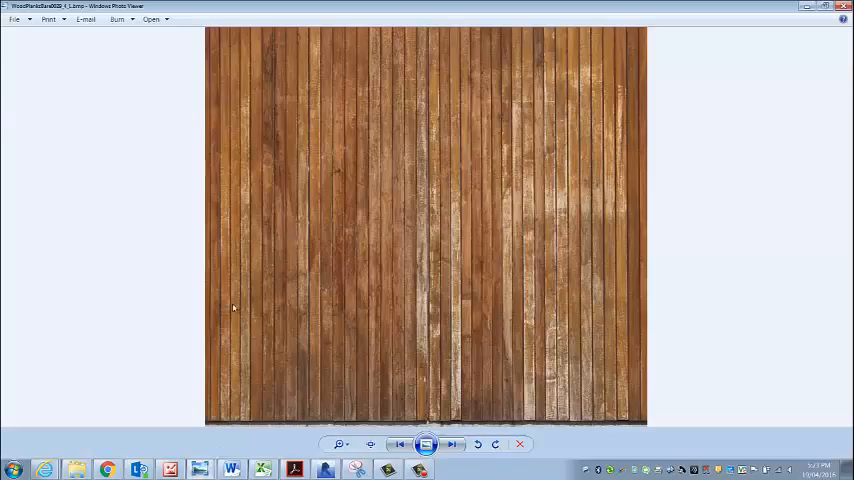
pyautogui.moveTo(672, 300)
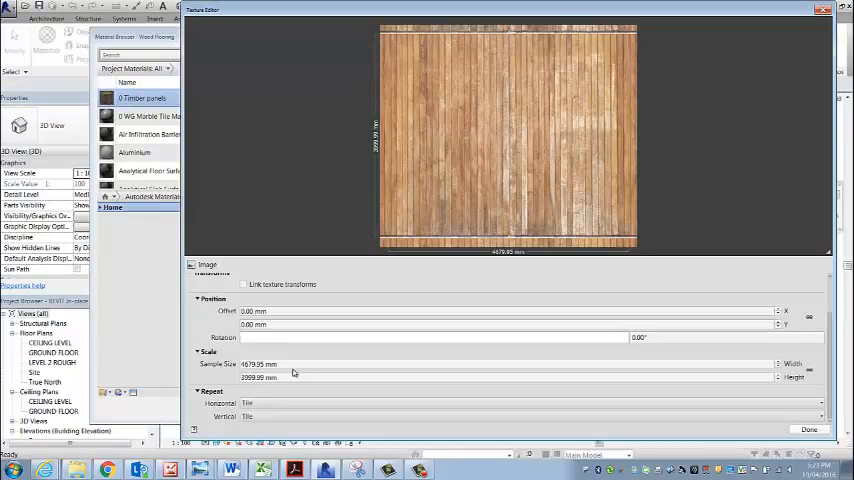
pyautogui.moveTo(756, 436)
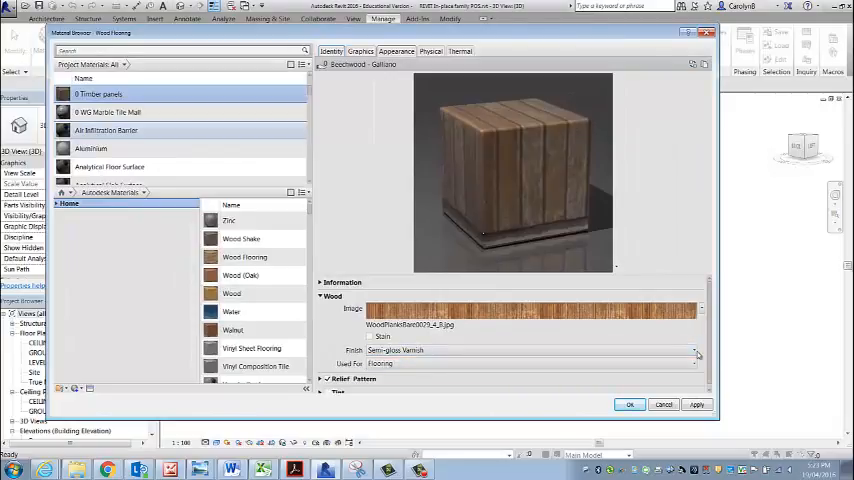
# Set the Timber panels wood finish to Unfinished.
pyautogui.click(696, 350)
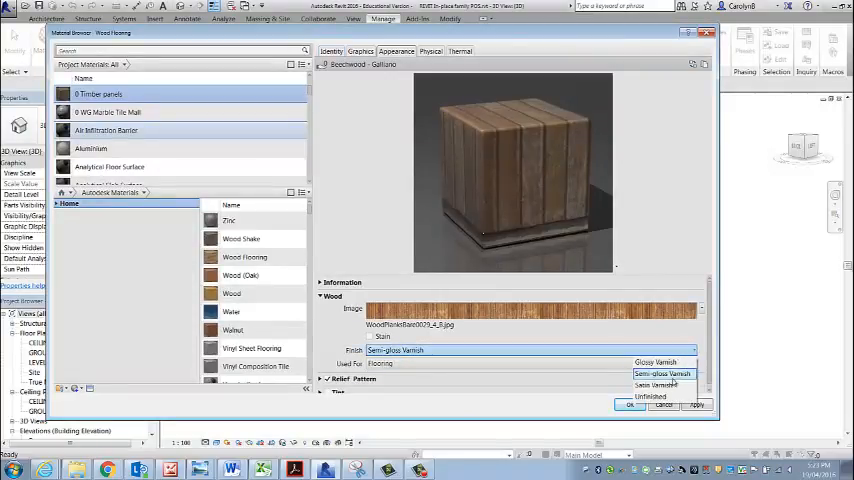
pyautogui.click(652, 396)
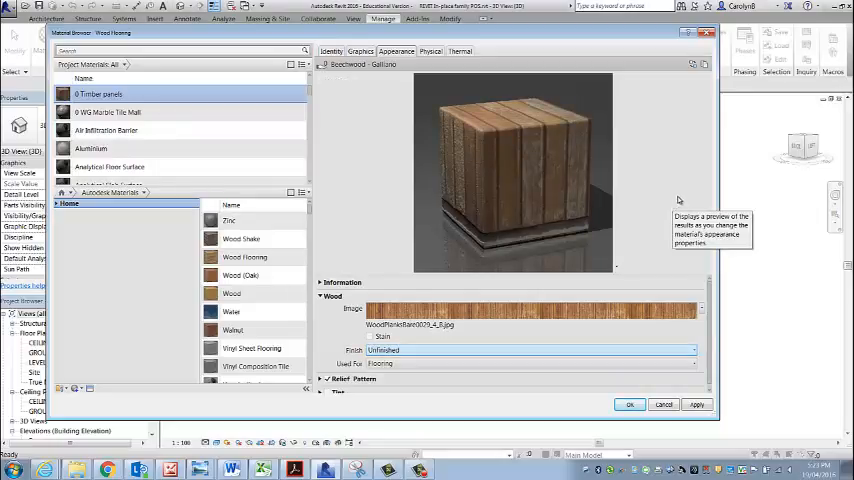
pyautogui.moveTo(488, 100)
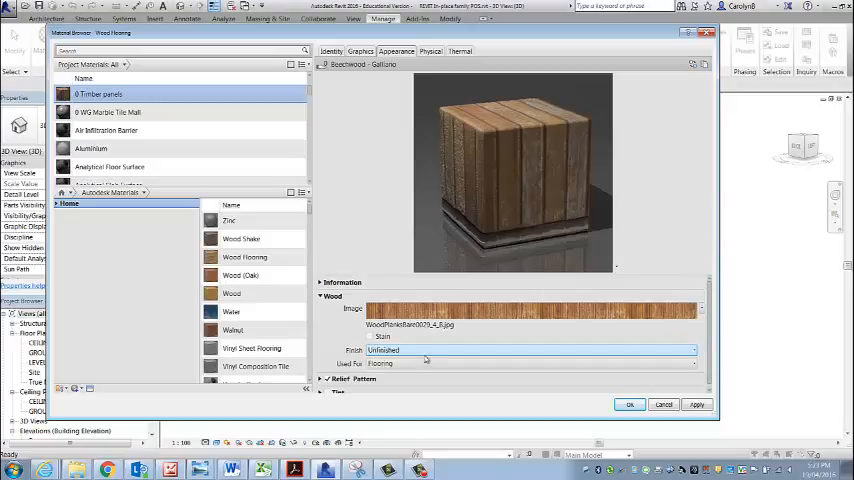
pyautogui.moveTo(432, 328)
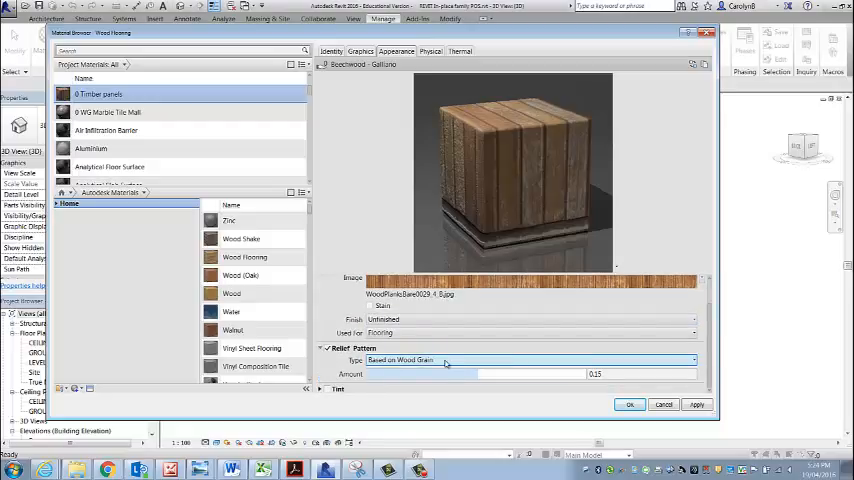
pyautogui.moveTo(532, 140)
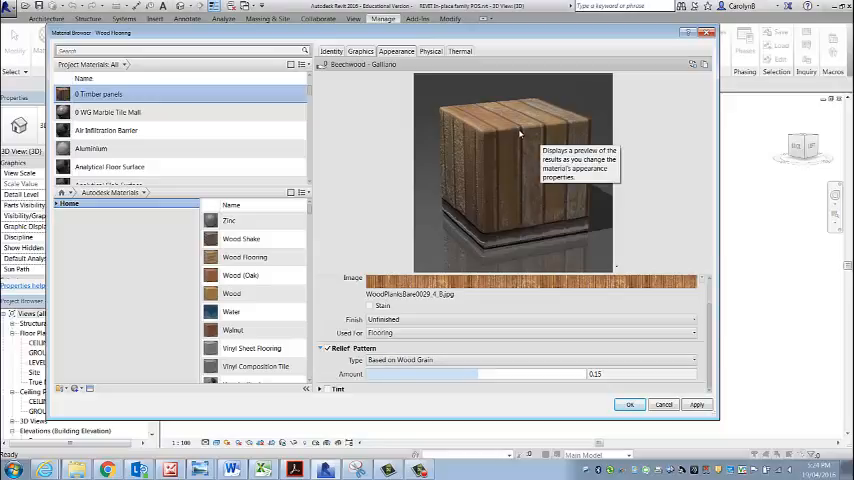
pyautogui.moveTo(520, 144)
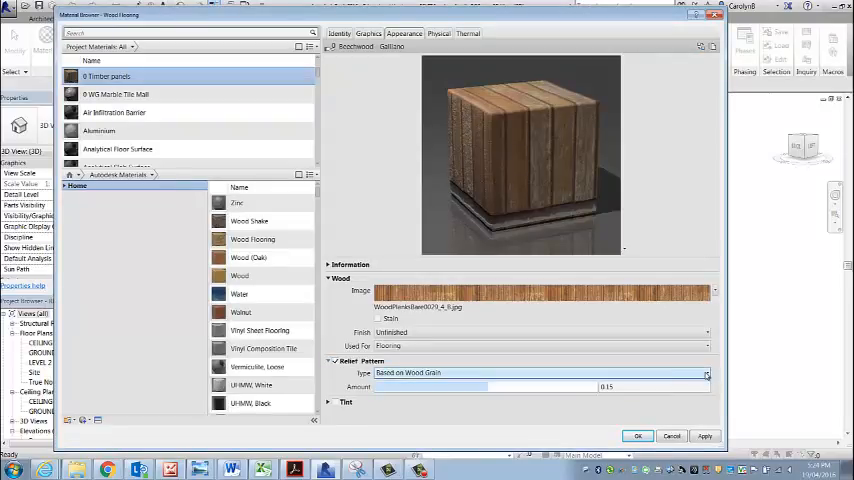
# Set Relief Pattern to Custom and load the grey wood planks bump JPG from the WoodPlanks folder.
pyautogui.click(706, 372)
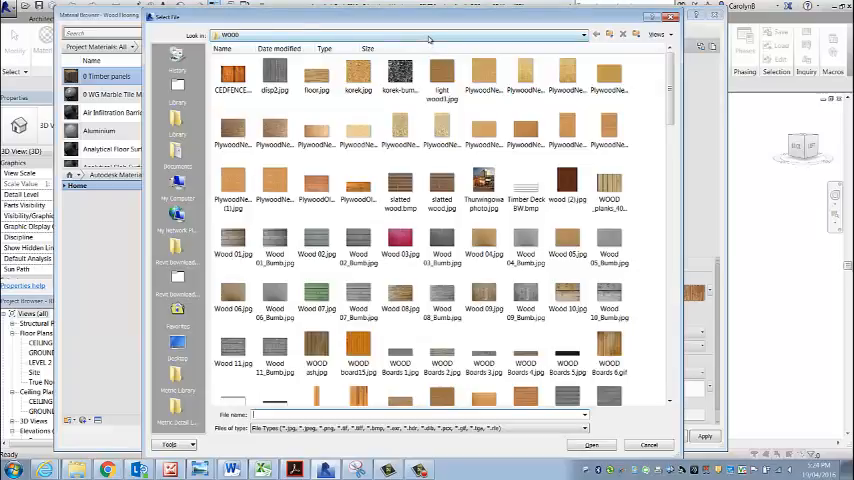
pyautogui.click(584, 36)
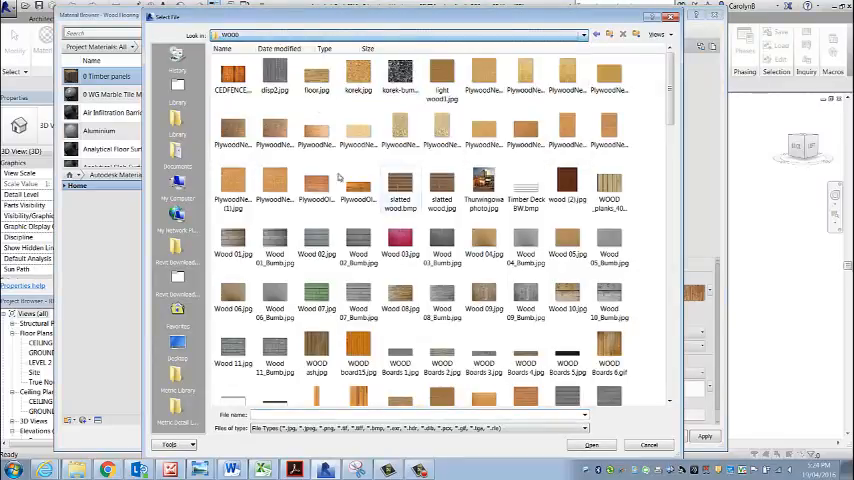
pyautogui.scroll(-3)
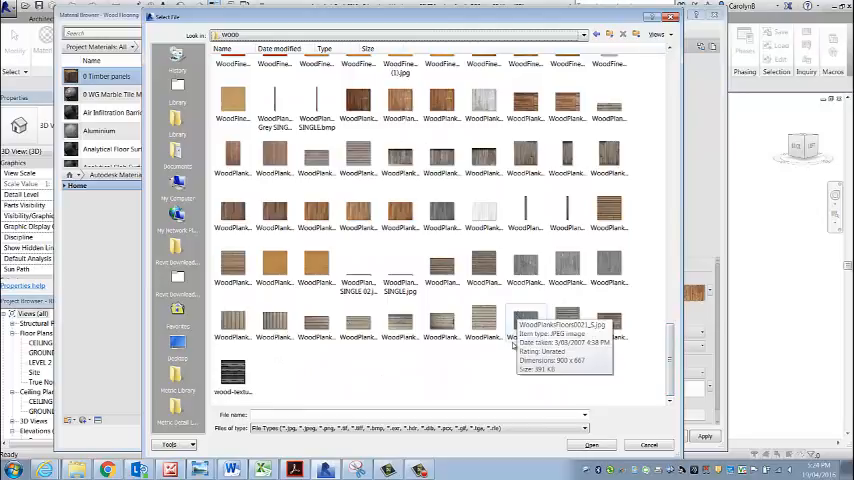
pyautogui.moveTo(456, 256)
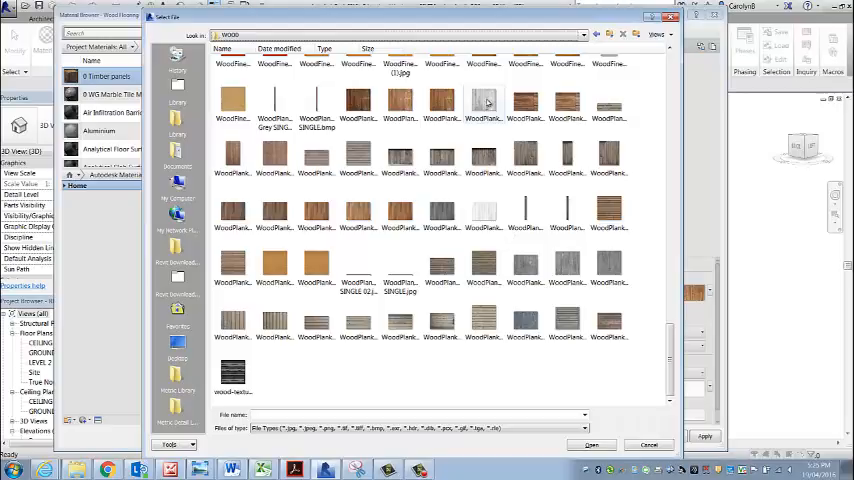
pyautogui.click(484, 100)
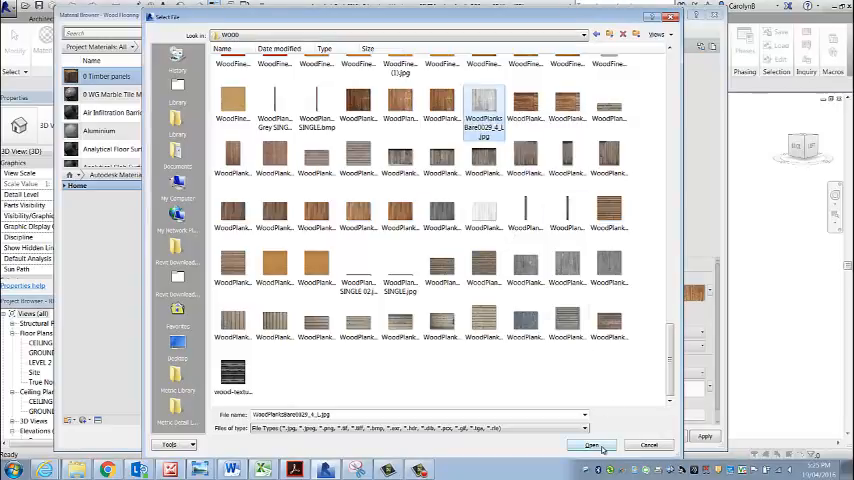
pyautogui.click(592, 444)
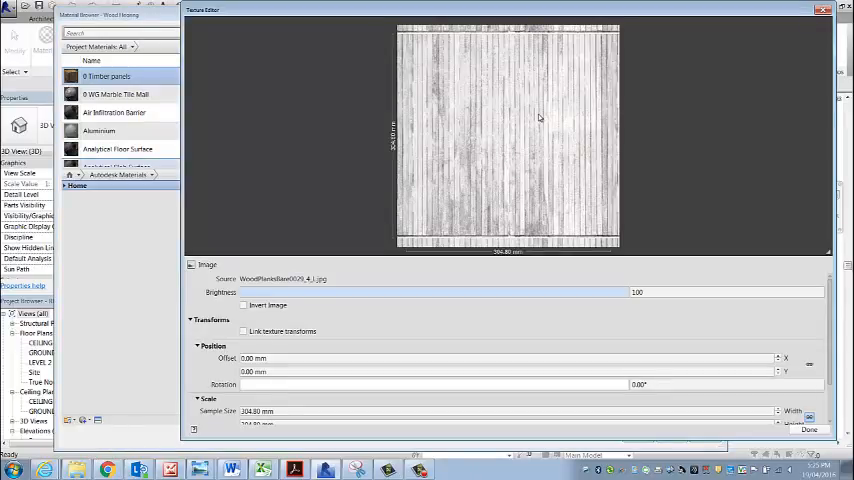
pyautogui.moveTo(540, 118)
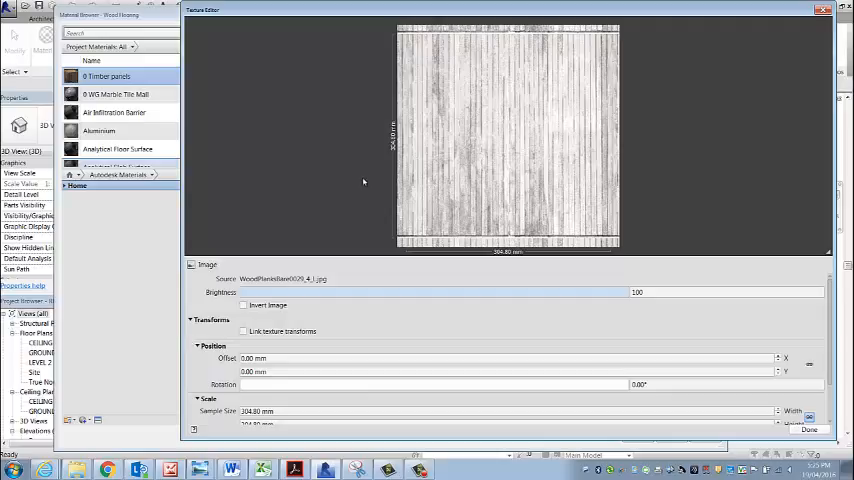
pyautogui.moveTo(452, 156)
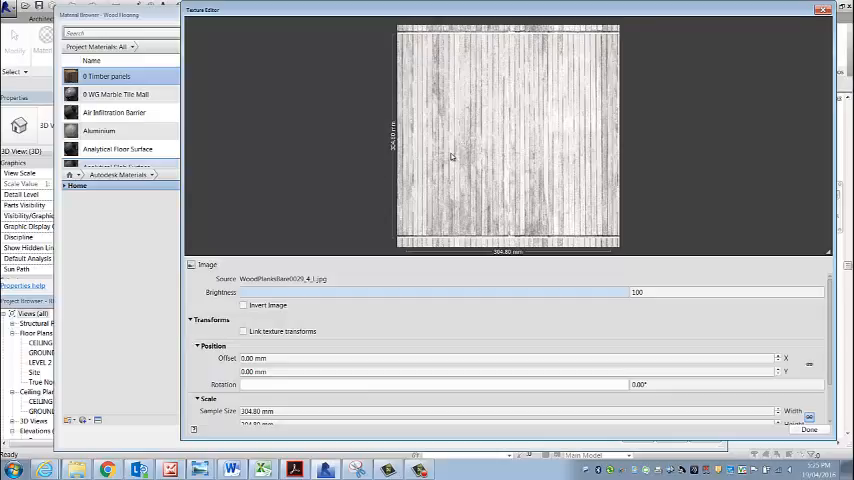
pyautogui.moveTo(452, 160)
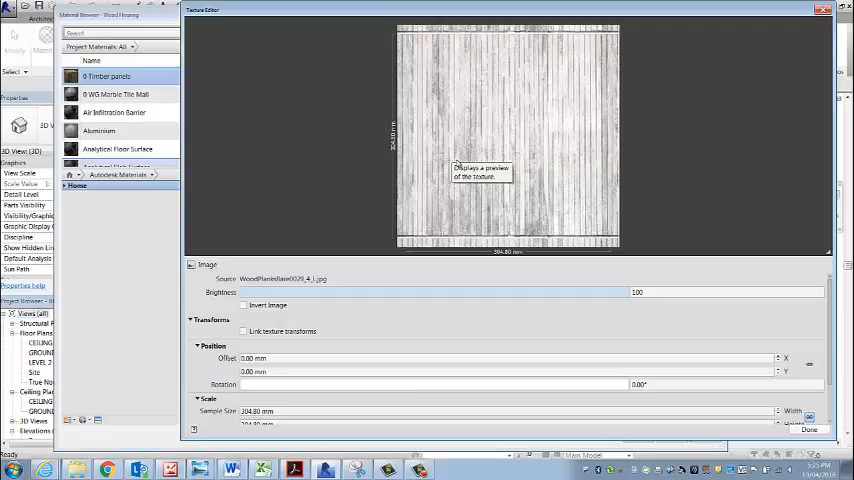
pyautogui.moveTo(628, 78)
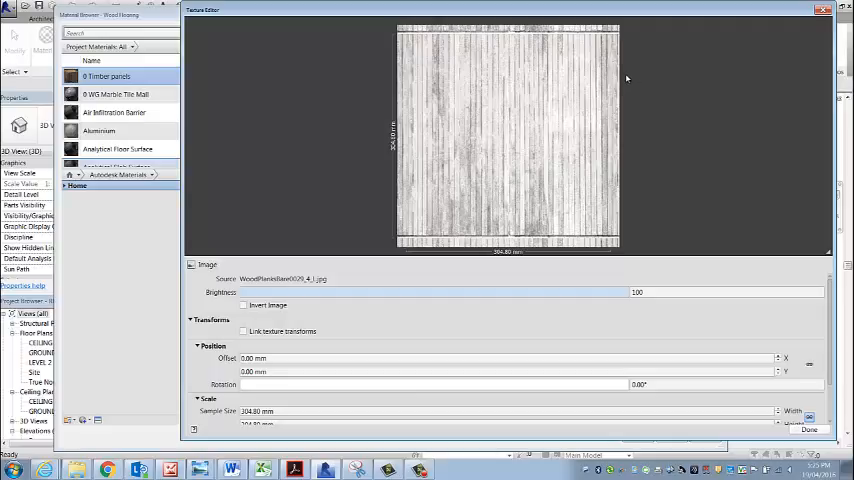
pyautogui.moveTo(456, 38)
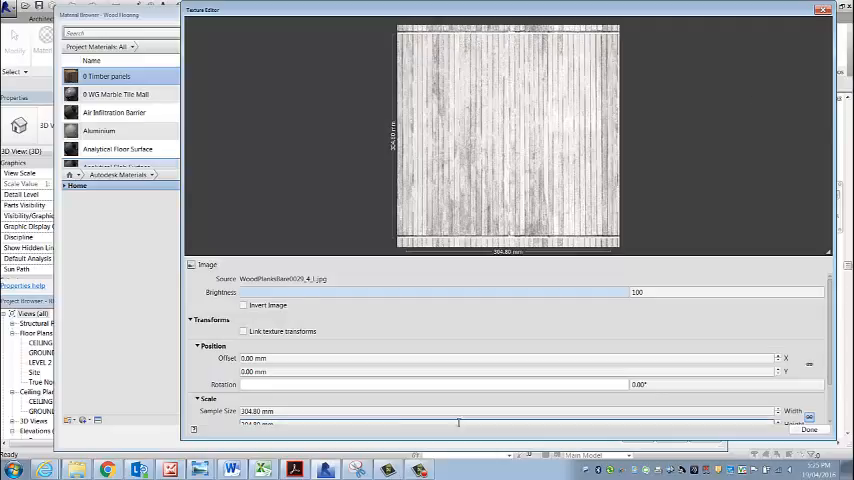
# Set the relief image Sample Size width to 168 and finish editing the texture.
pyautogui.scroll(-3)
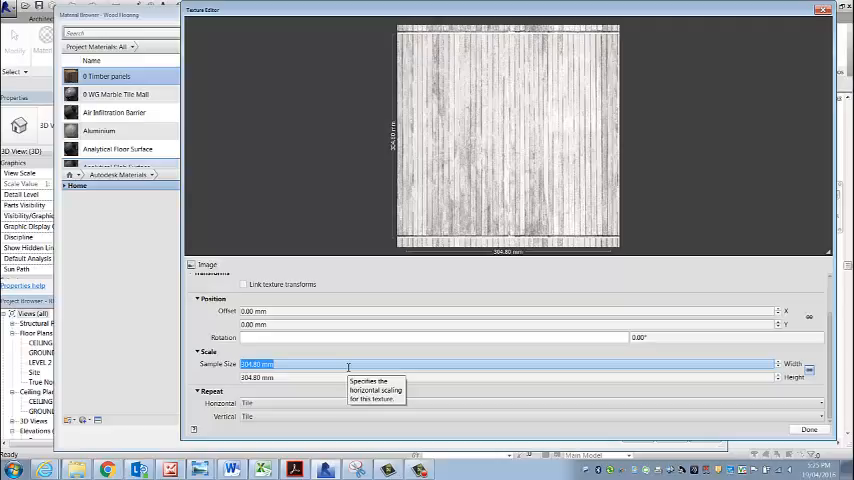
pyautogui.write('168')
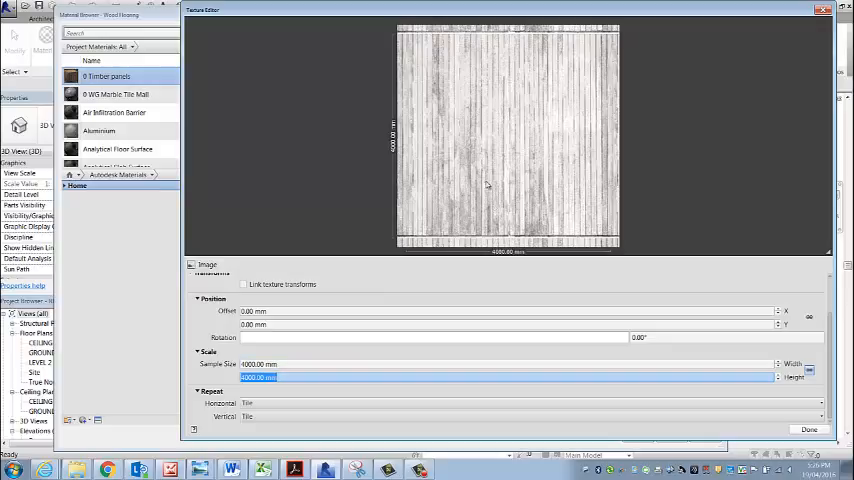
pyautogui.click(808, 428)
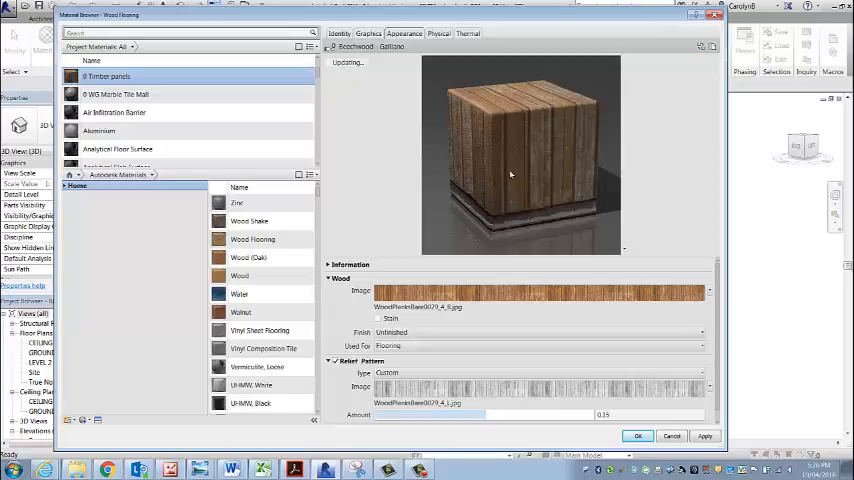
# Raise the Relief Pattern Amount slider to strengthen the Timber panels bump effect.
pyautogui.scroll(-3)
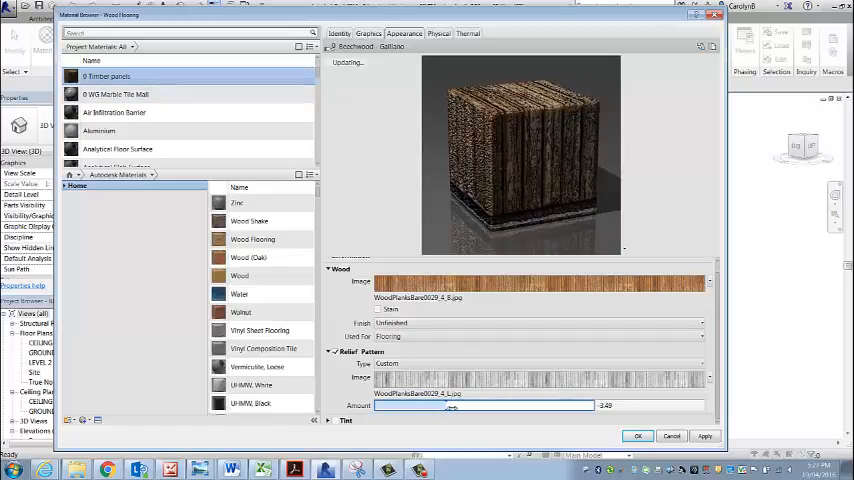
pyautogui.moveTo(454, 404); pyautogui.dragTo(466, 404)
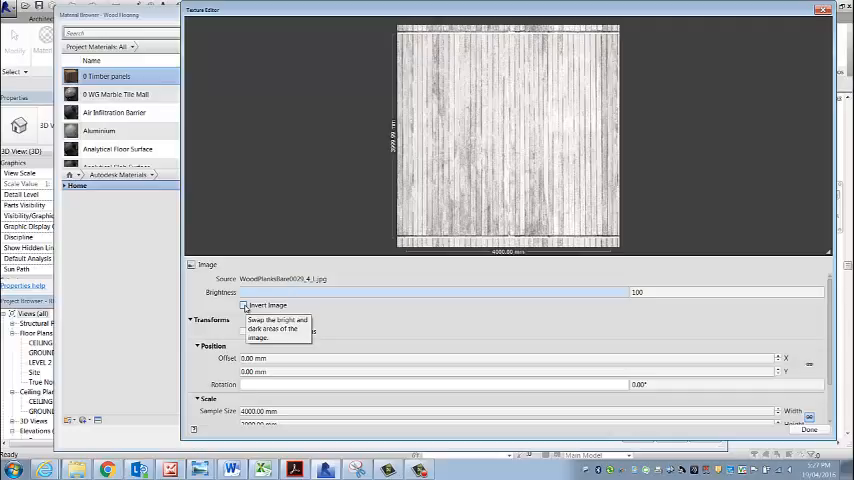
pyautogui.moveTo(572, 96)
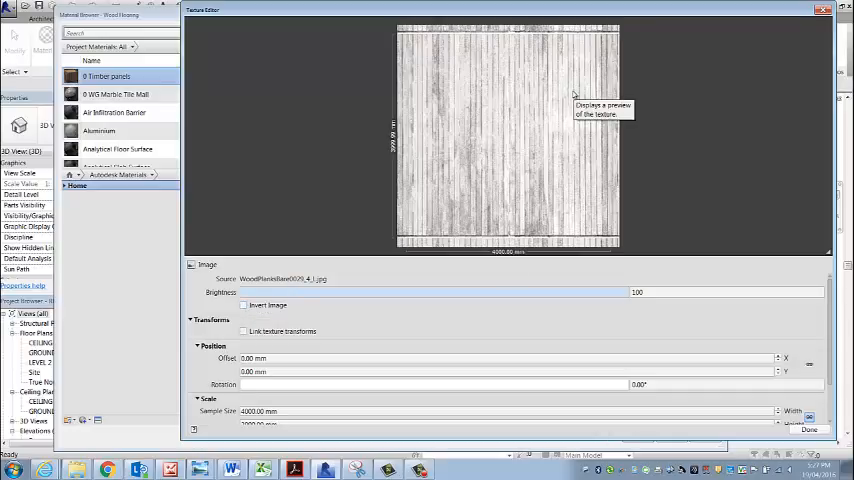
pyautogui.moveTo(518, 102)
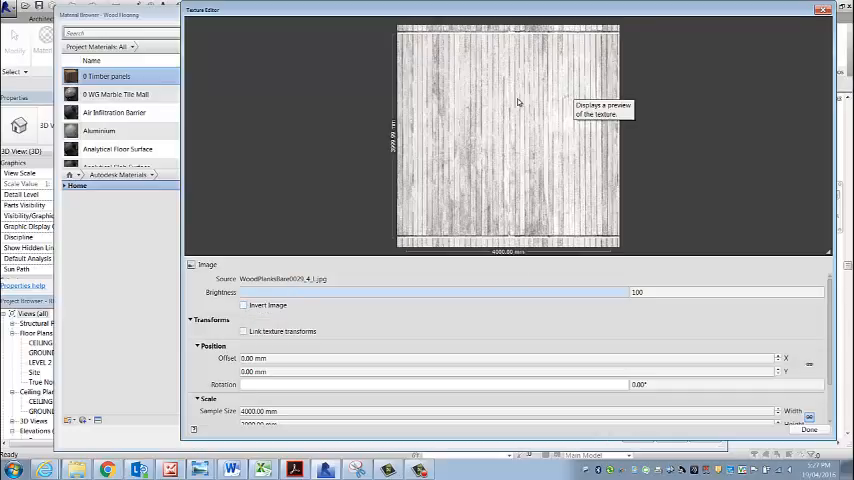
pyautogui.moveTo(496, 130)
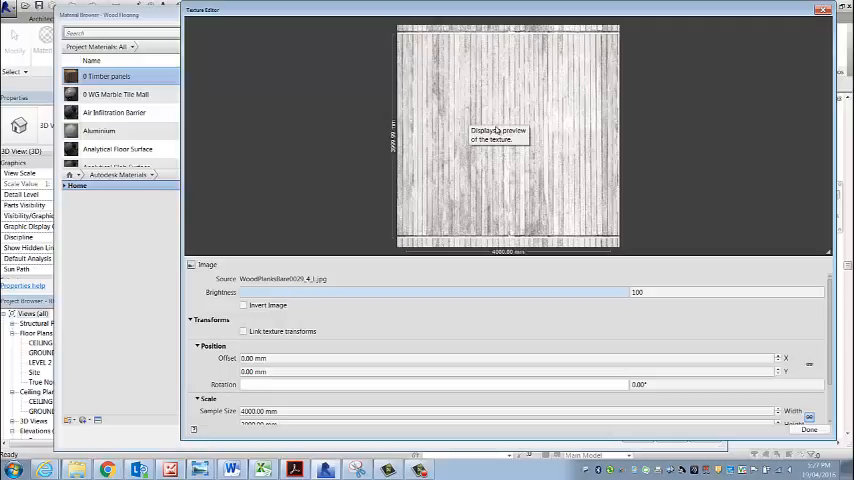
pyautogui.moveTo(490, 128)
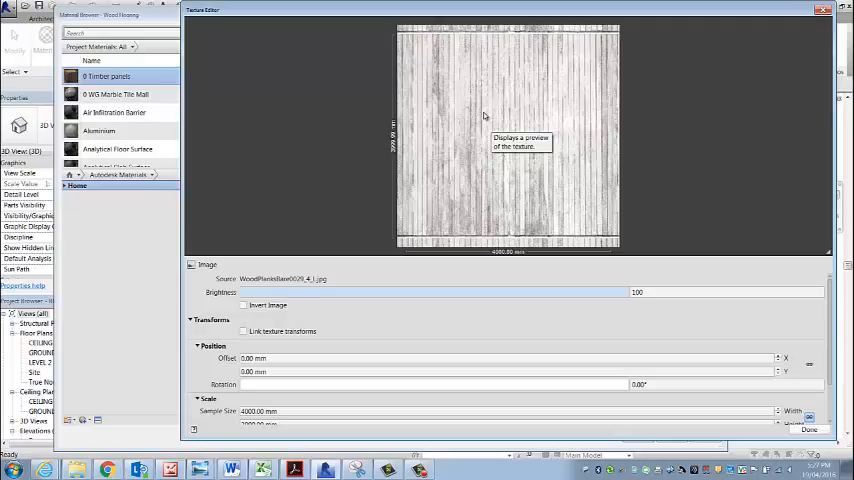
pyautogui.moveTo(604, 118)
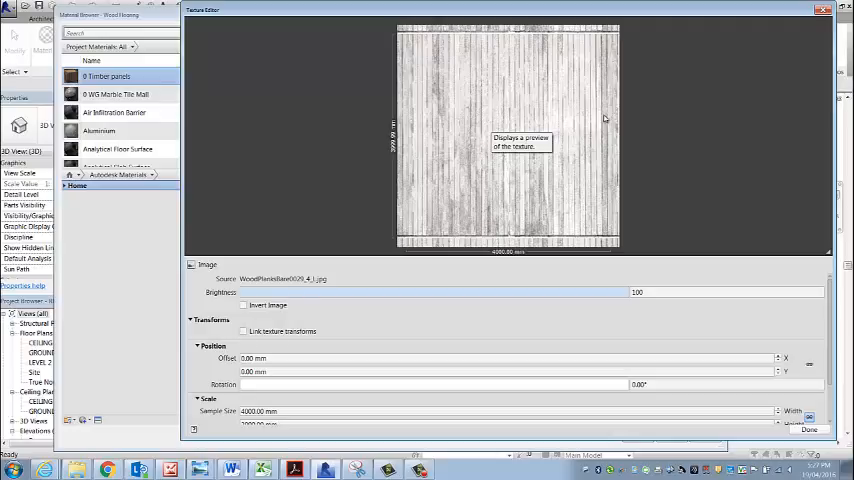
pyautogui.moveTo(244, 332)
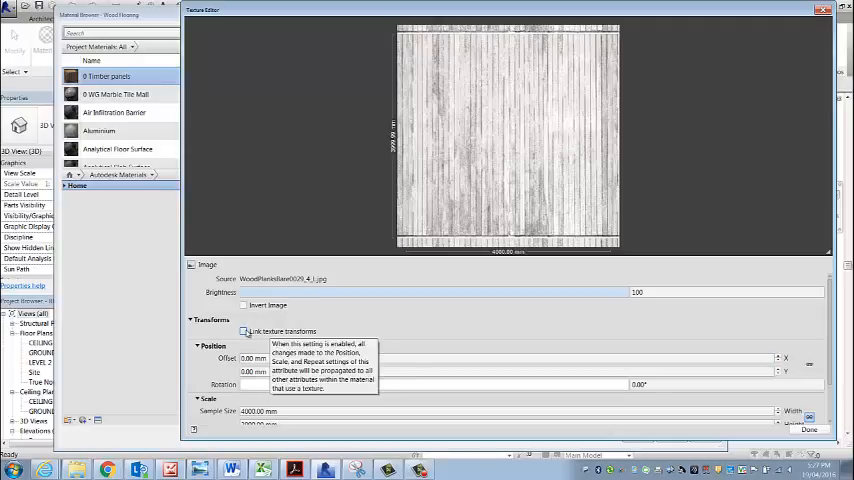
pyautogui.moveTo(524, 100)
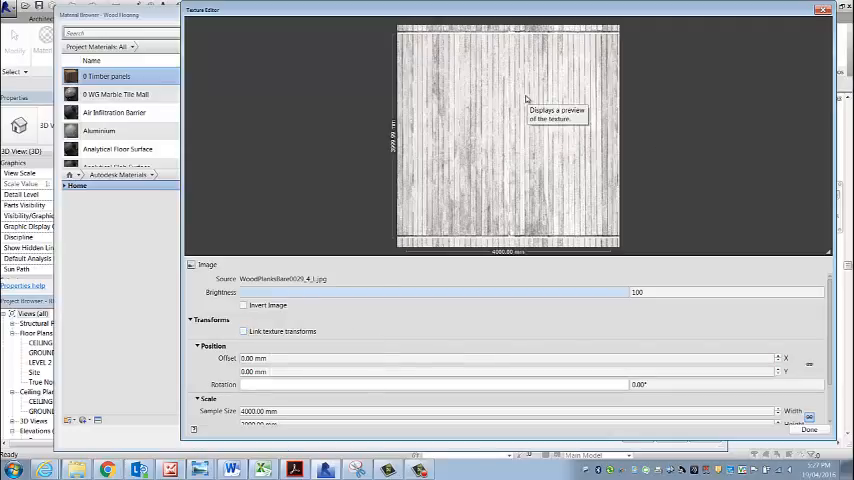
pyautogui.moveTo(830, 312)
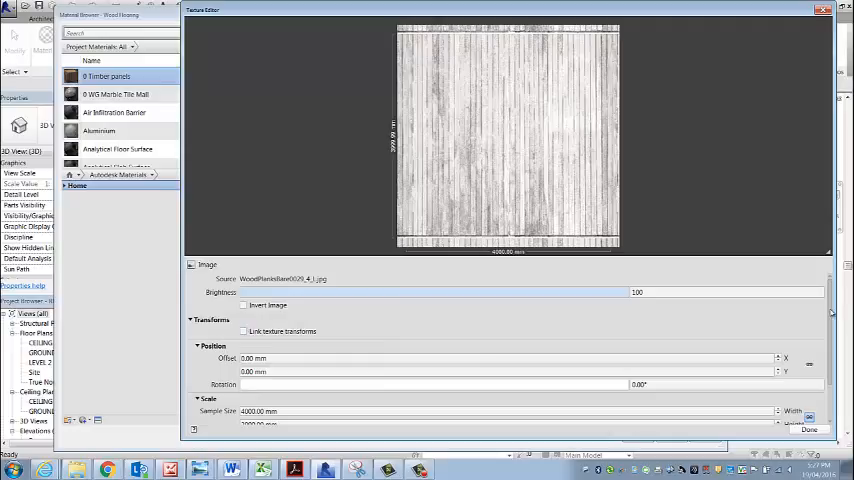
# Scroll through the relief image's Texture Editor settings to review Invert Image and transforms.
pyautogui.scroll(-3)
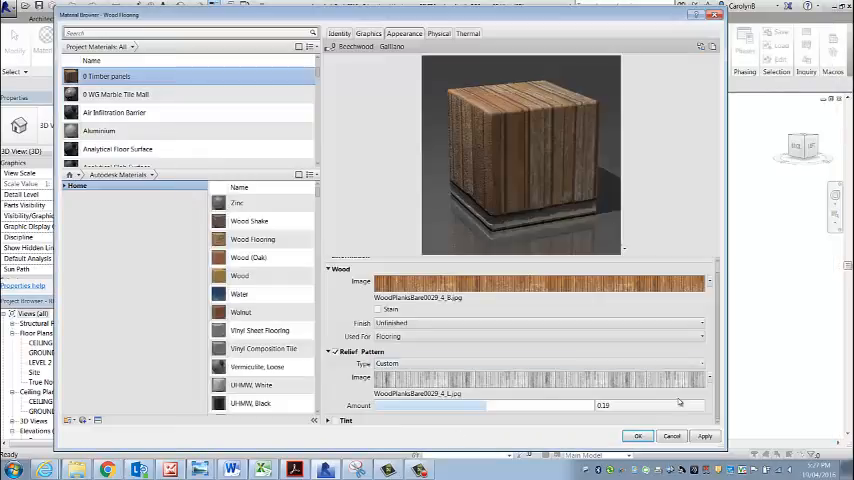
pyautogui.moveTo(696, 396)
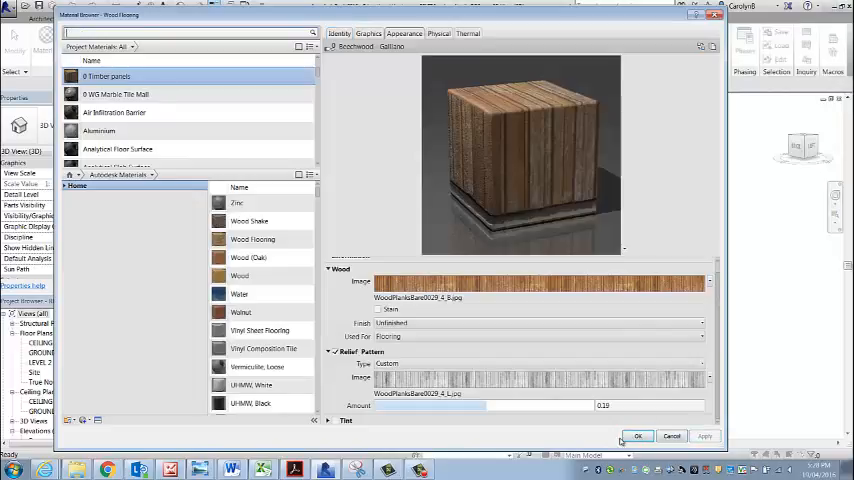
# Confirm the Timber panels material edits and return to the 3D model view.
pyautogui.click(636, 436)
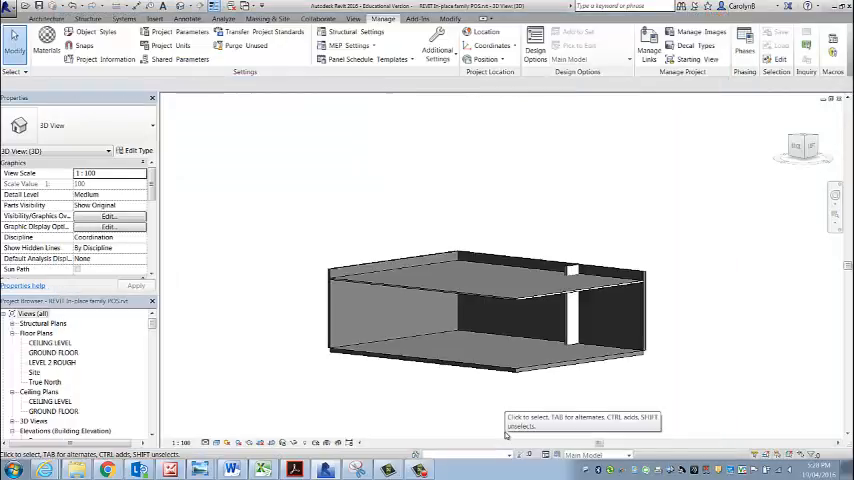